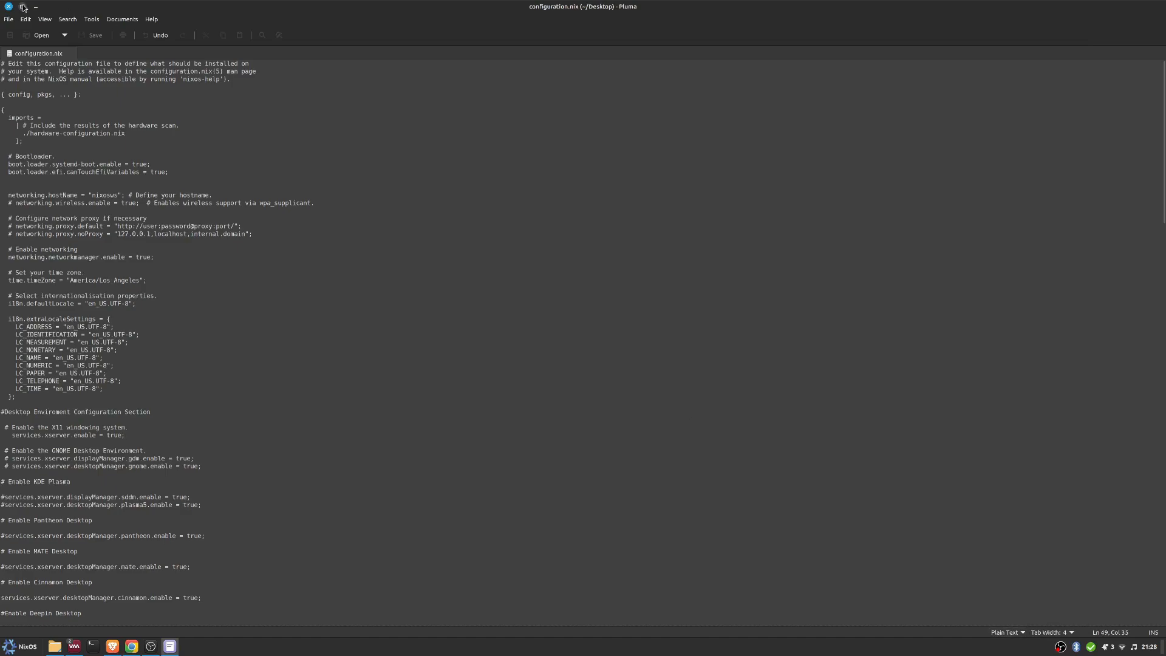
Review the boot.loader settings, then change networking.hostName to 'nixos' and save
left_click(43, 19)
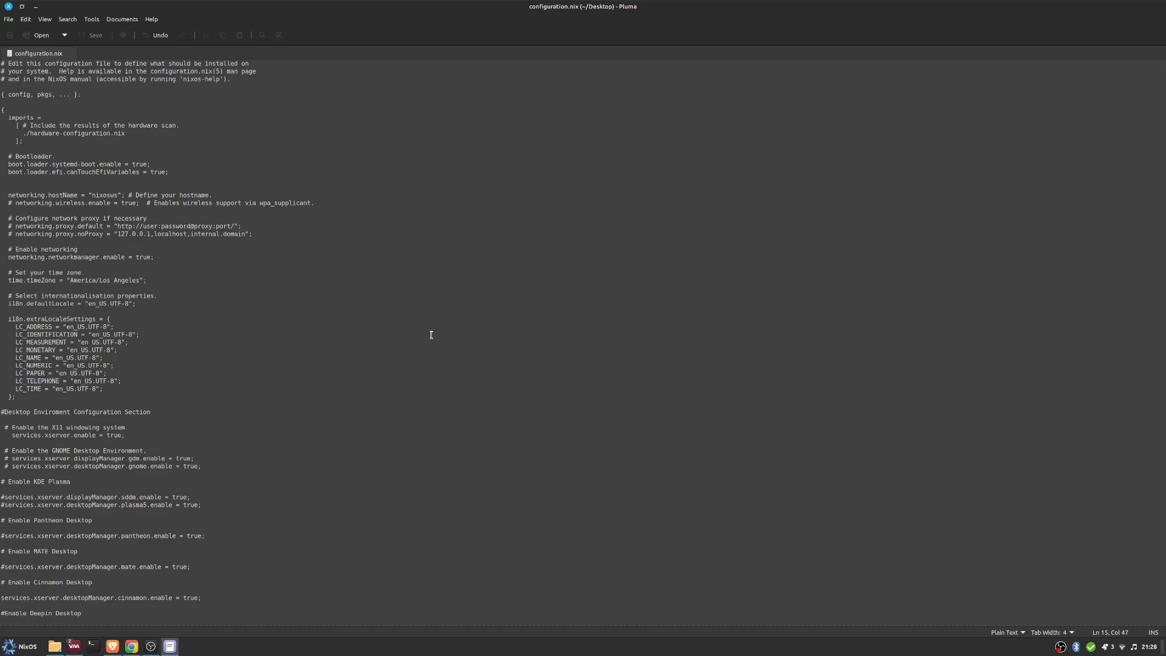
left_click(169, 172)
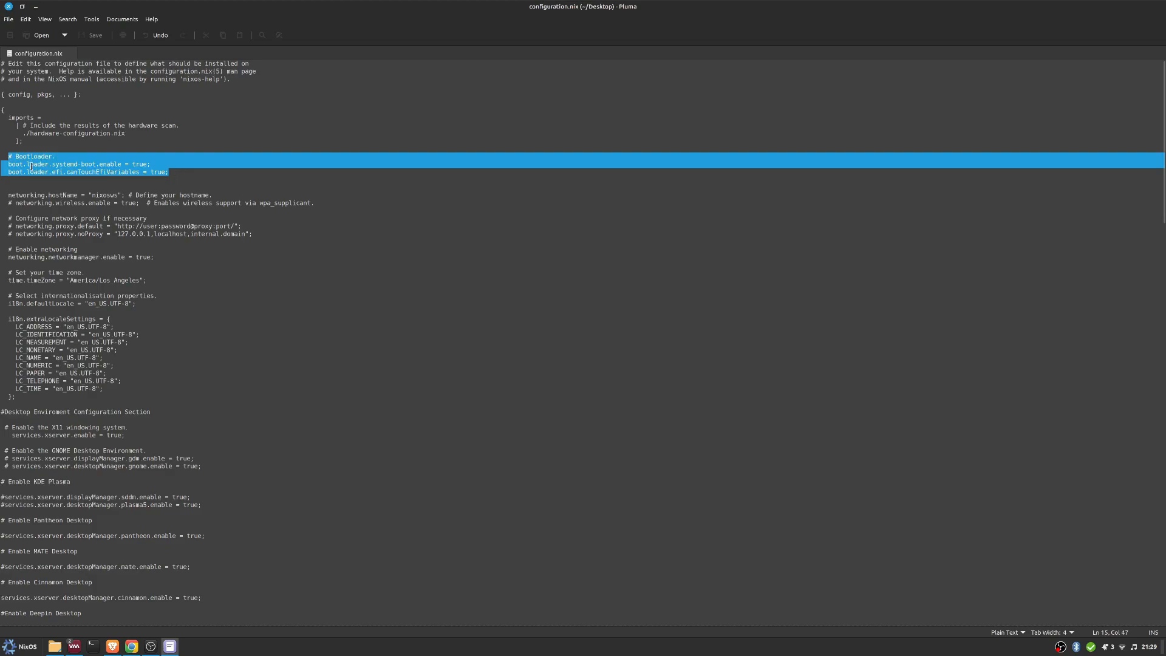
left_click(1, 187)
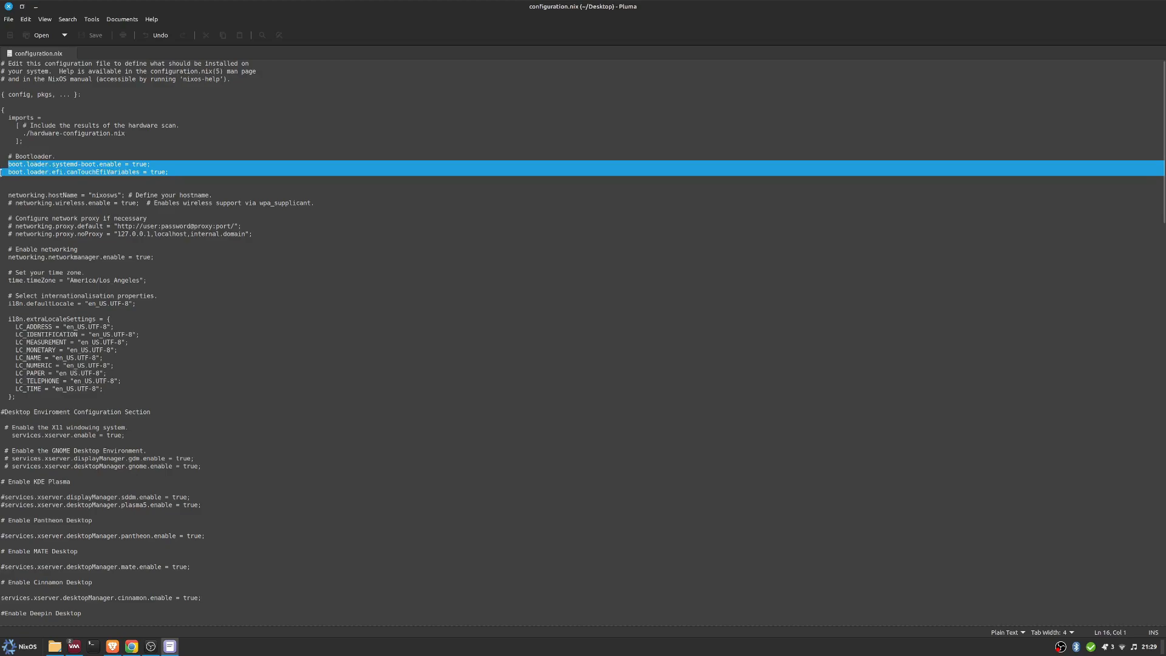
left_click(13, 163)
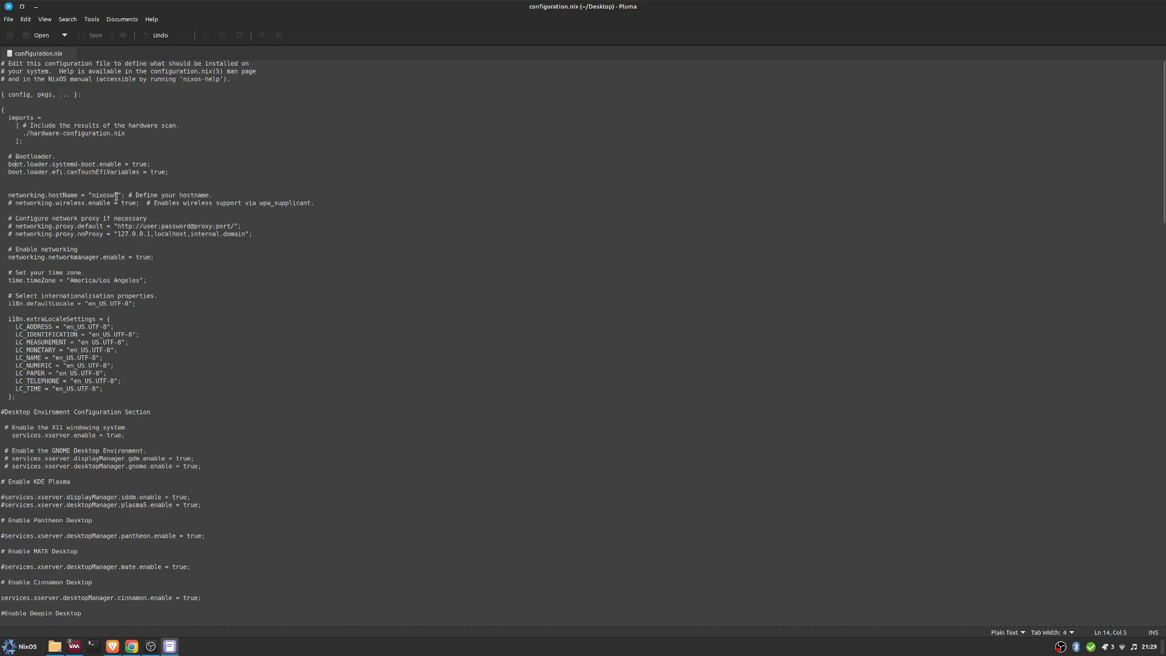
left_click(121, 236)
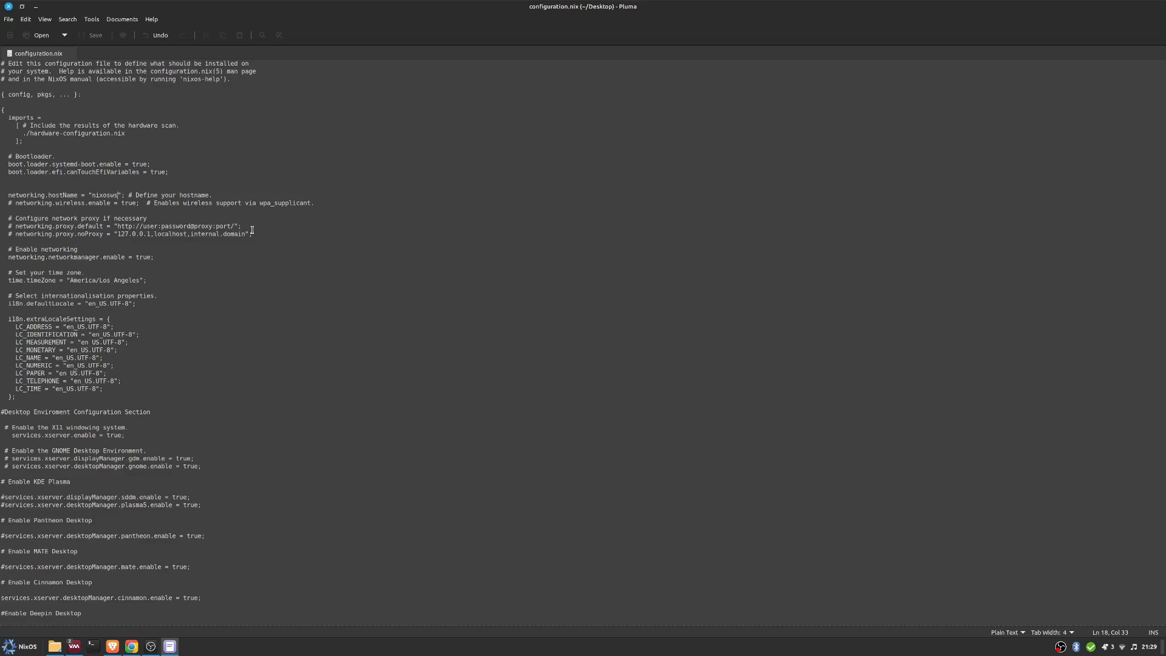
key("BackSpace")
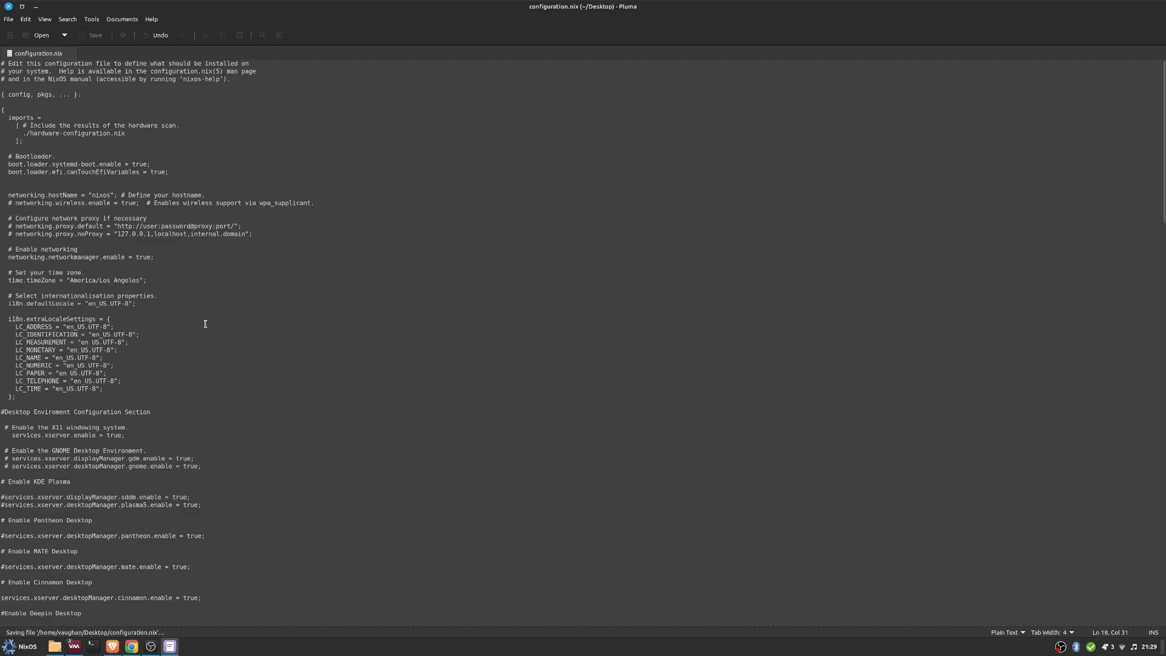
left_click(110, 195)
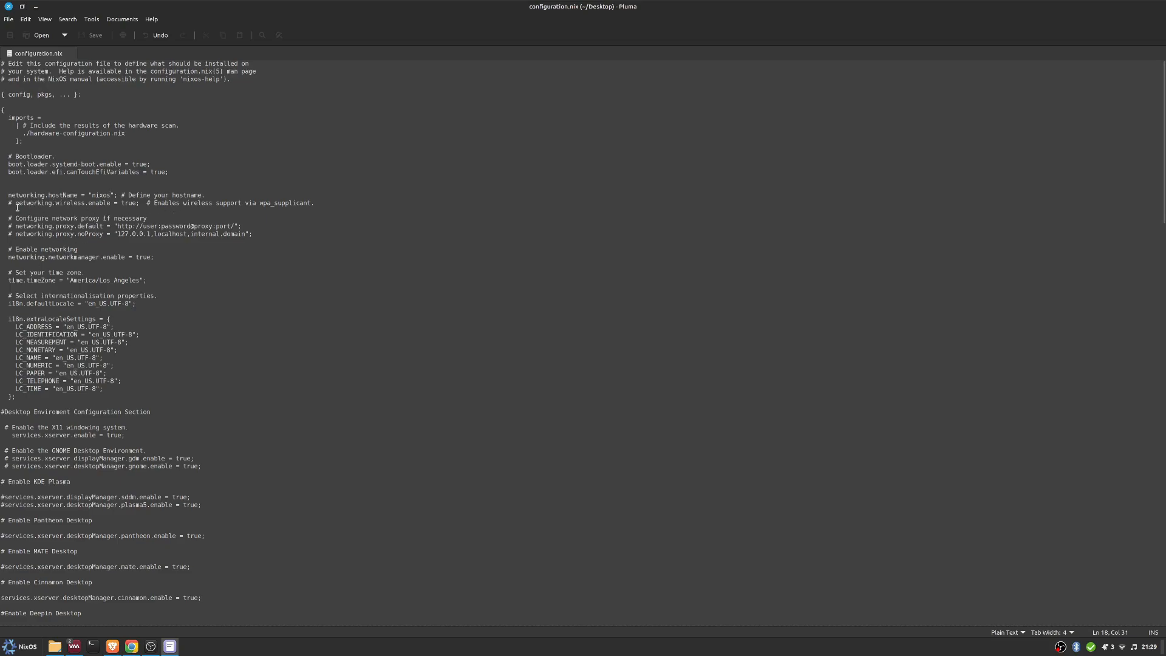
left_click(170, 271)
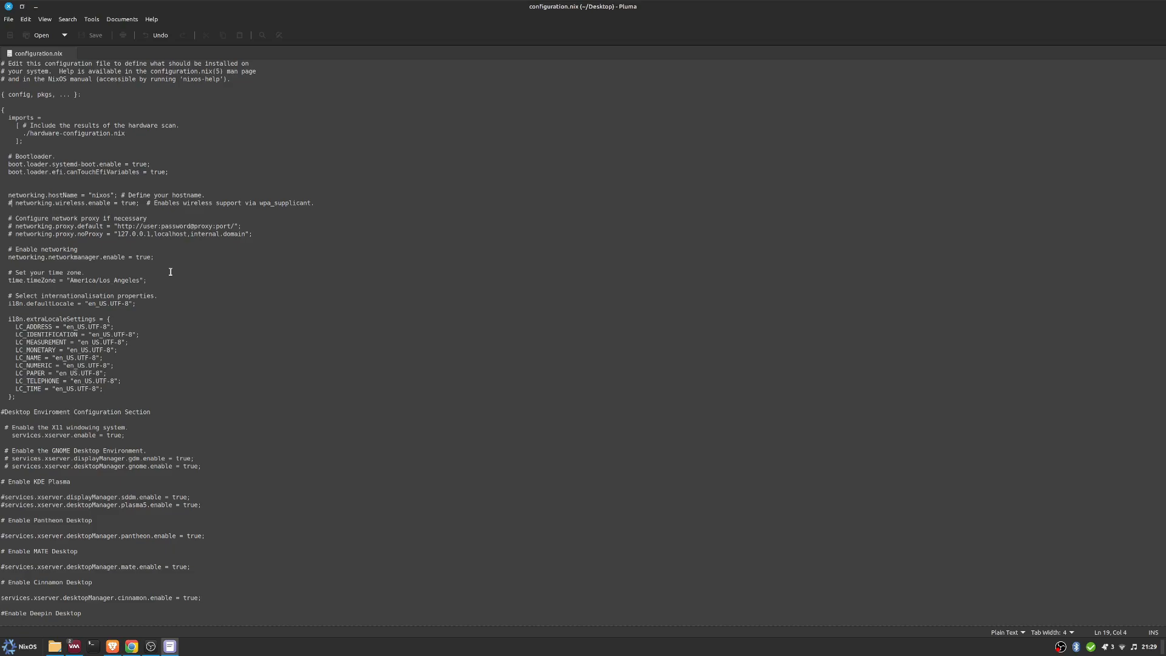
mouse_move(160, 241)
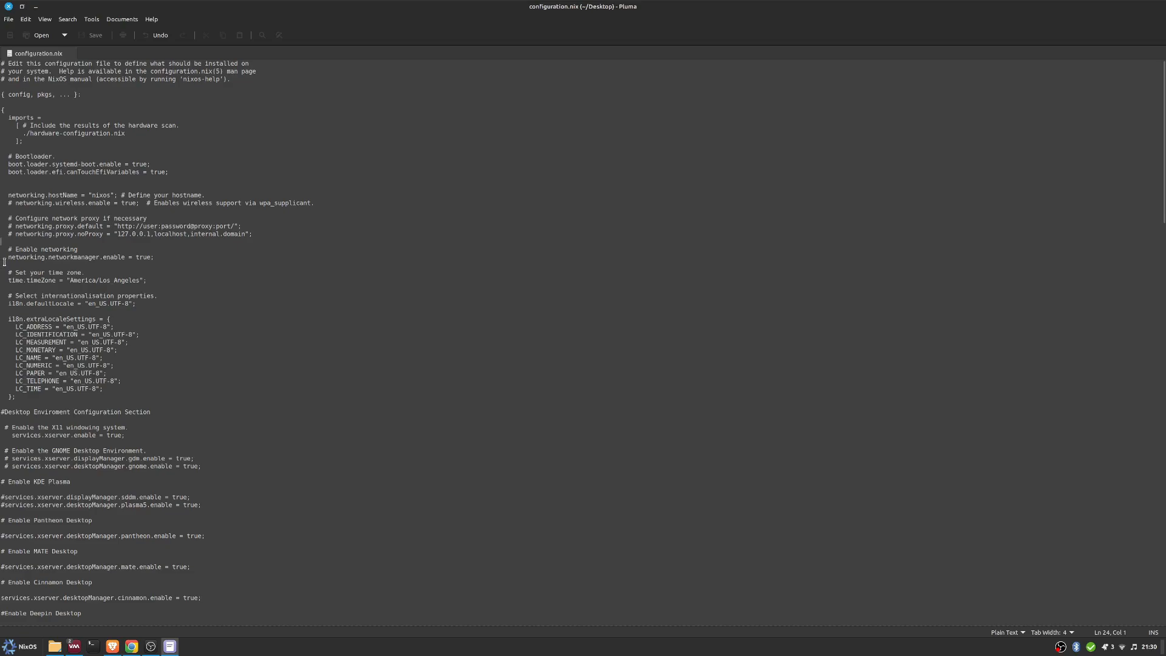
left_click(10, 280)
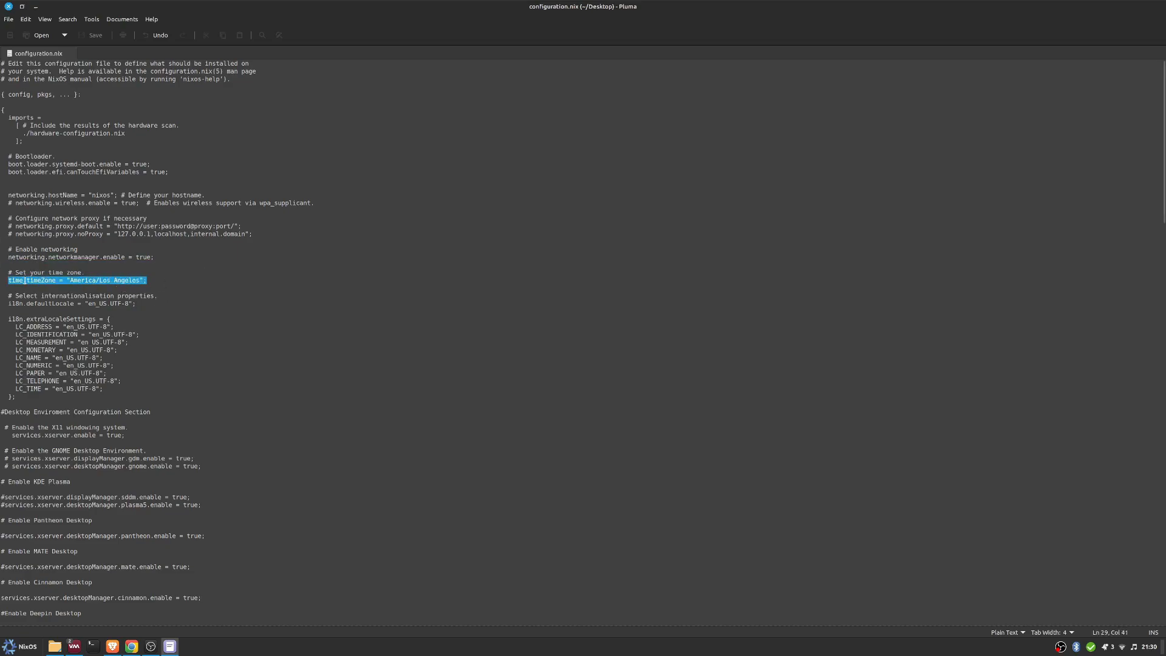
scroll("down", 3)
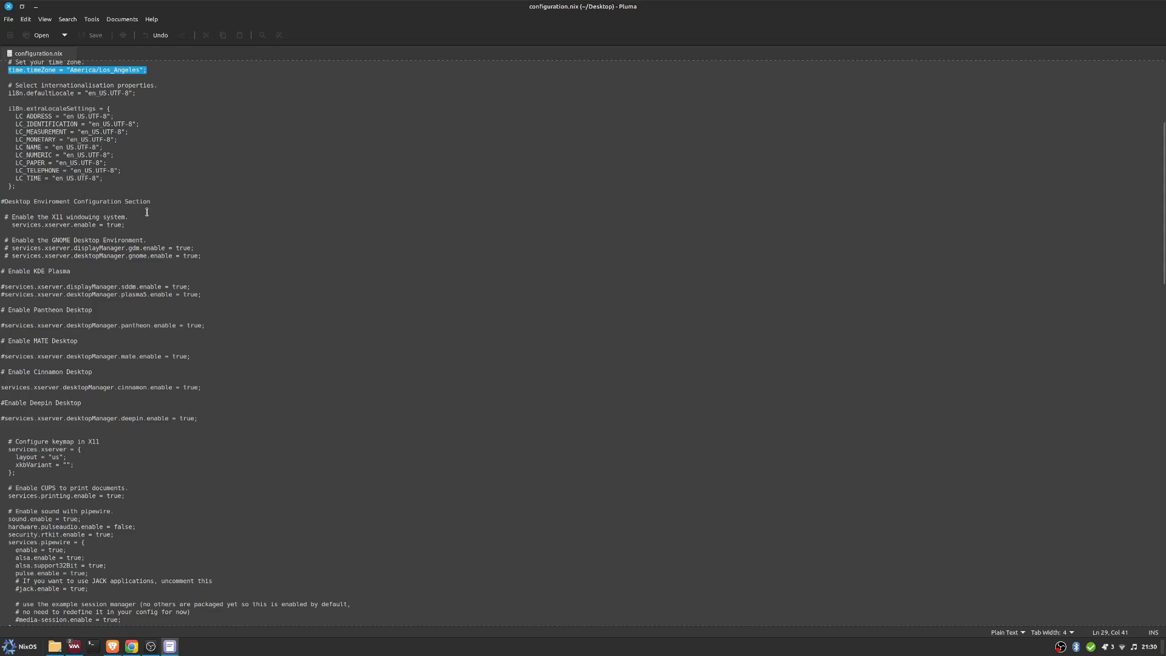
mouse_move(180, 204)
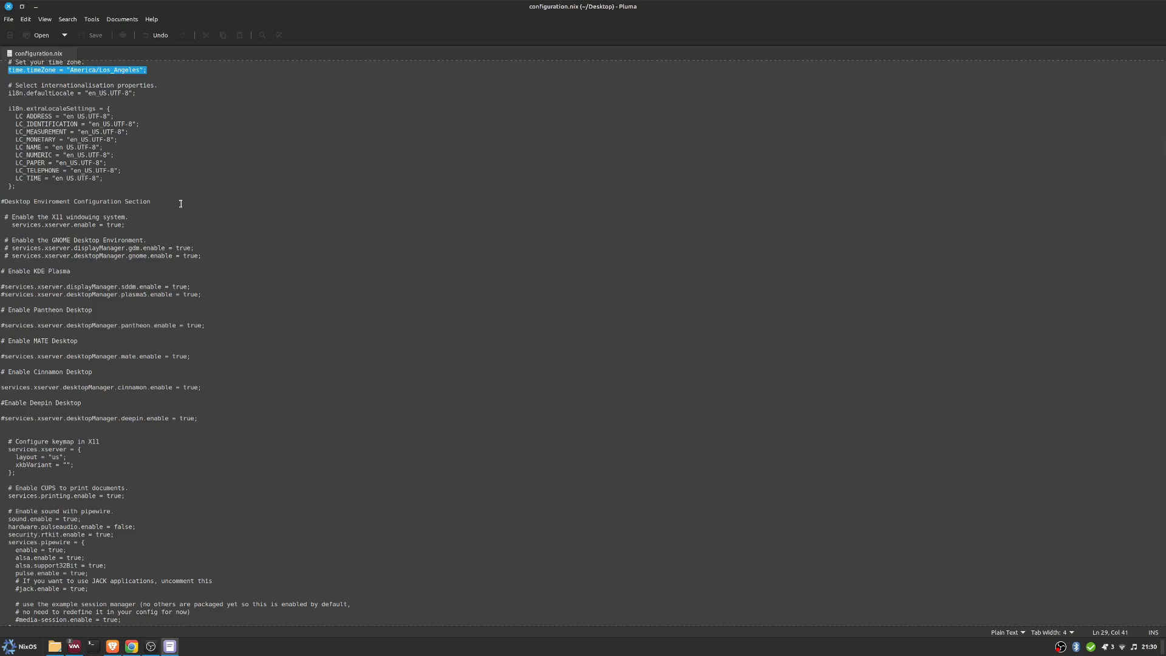
left_click(14, 224)
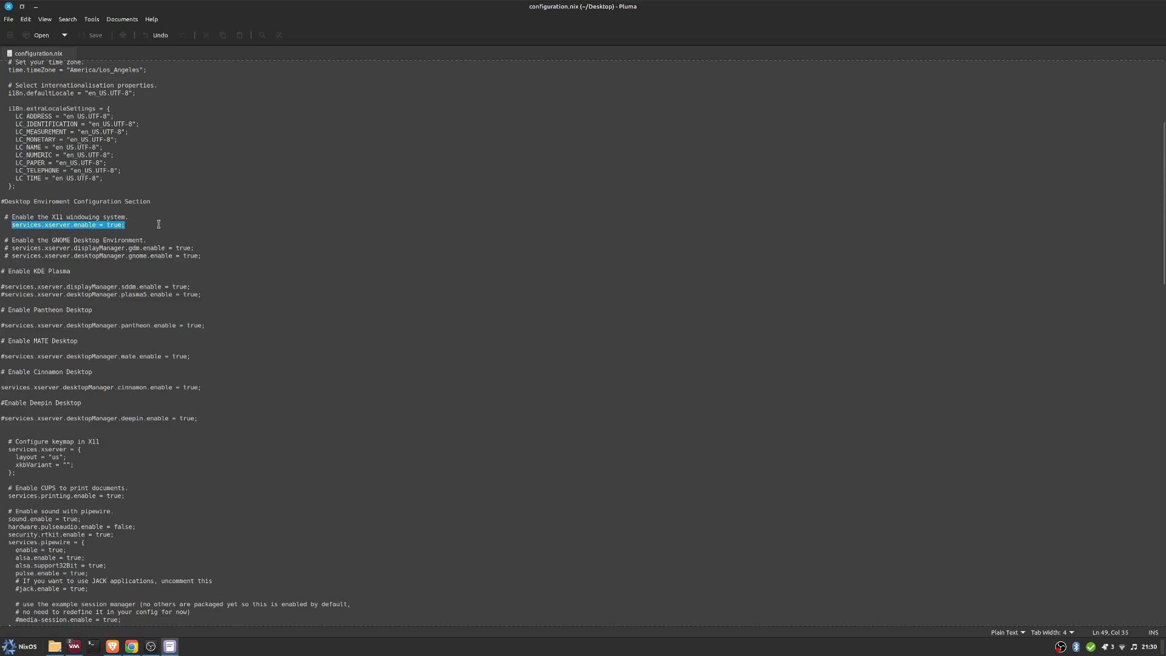
left_click(49, 266)
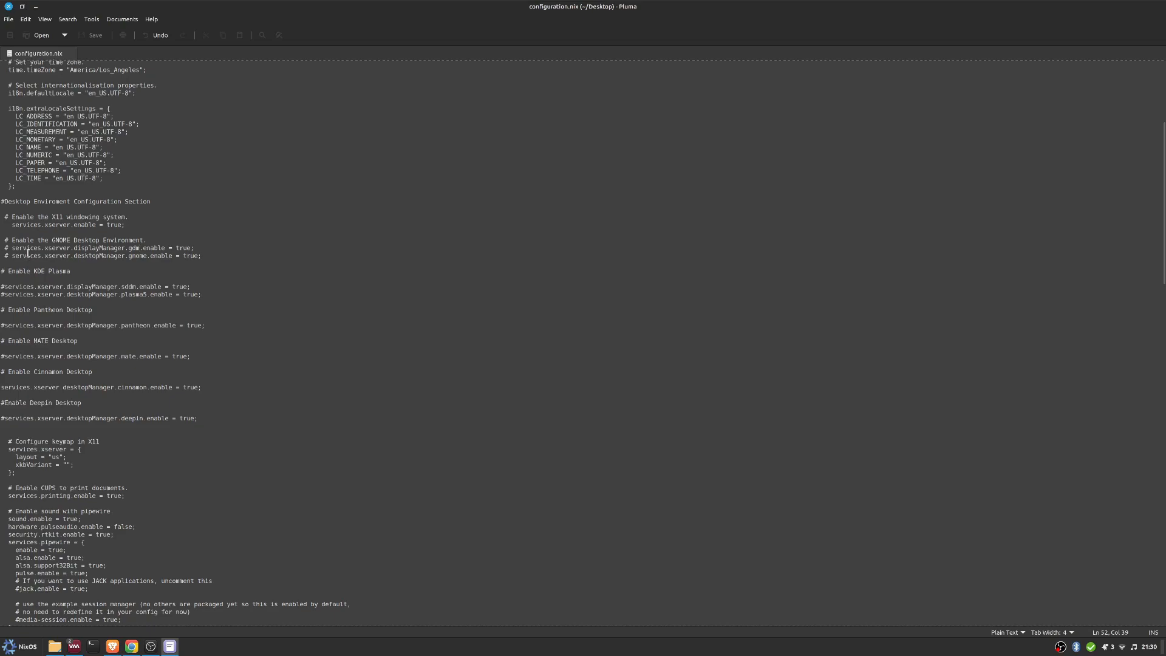
mouse_move(54, 437)
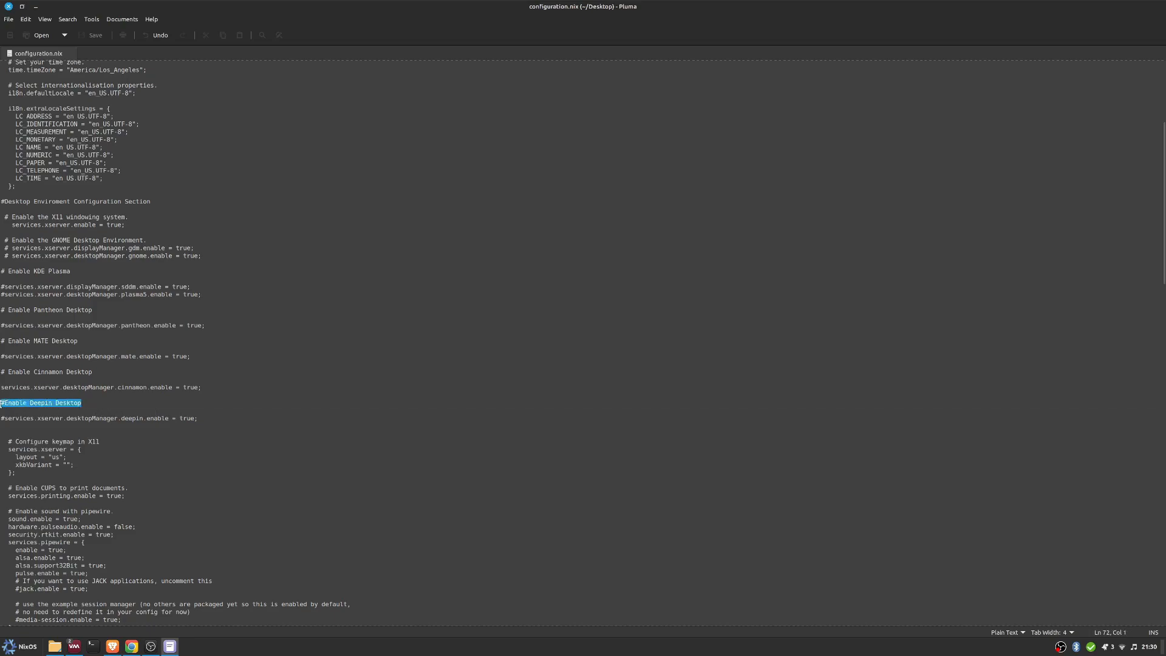
left_click(381, 436)
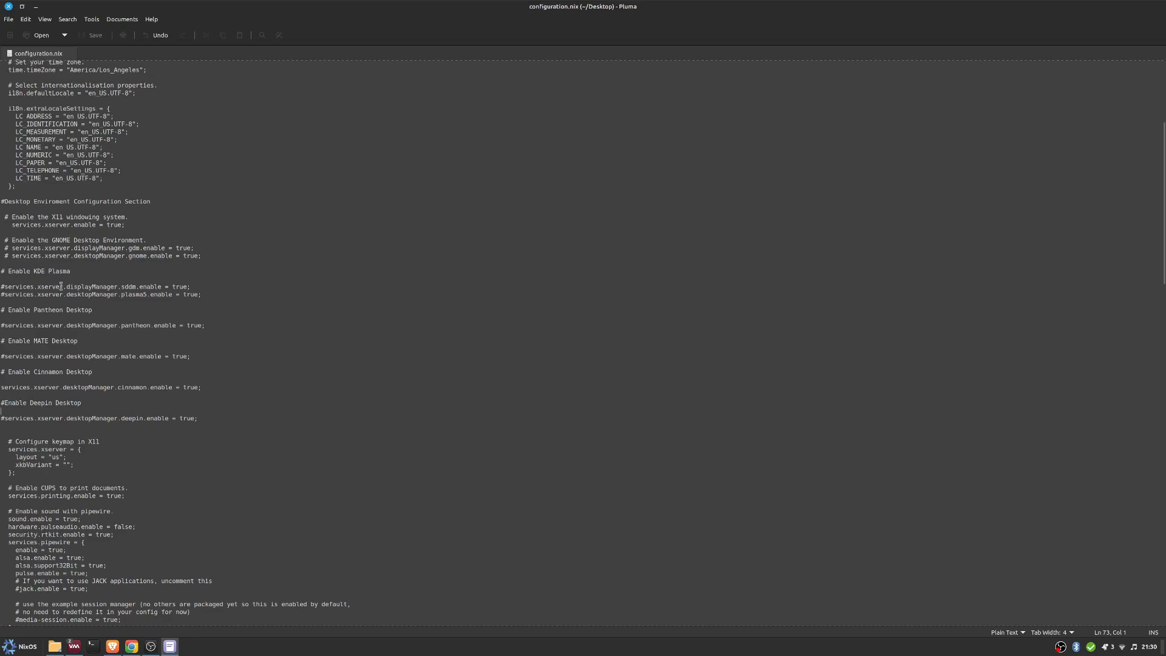
mouse_move(145, 432)
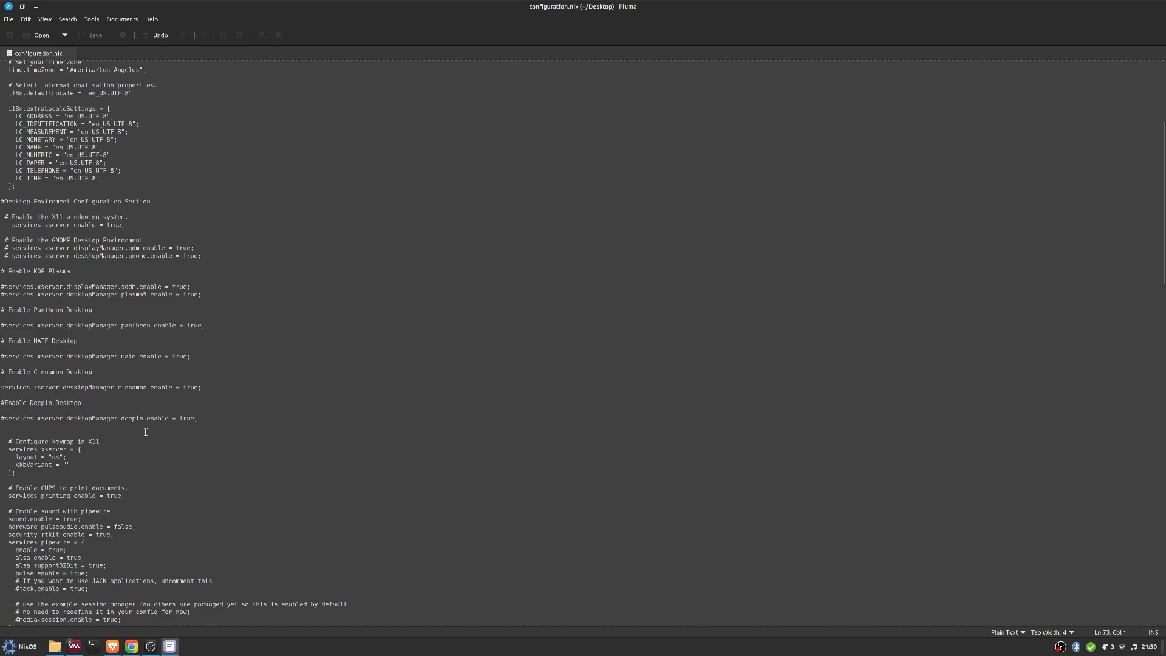
scroll("down", 3)
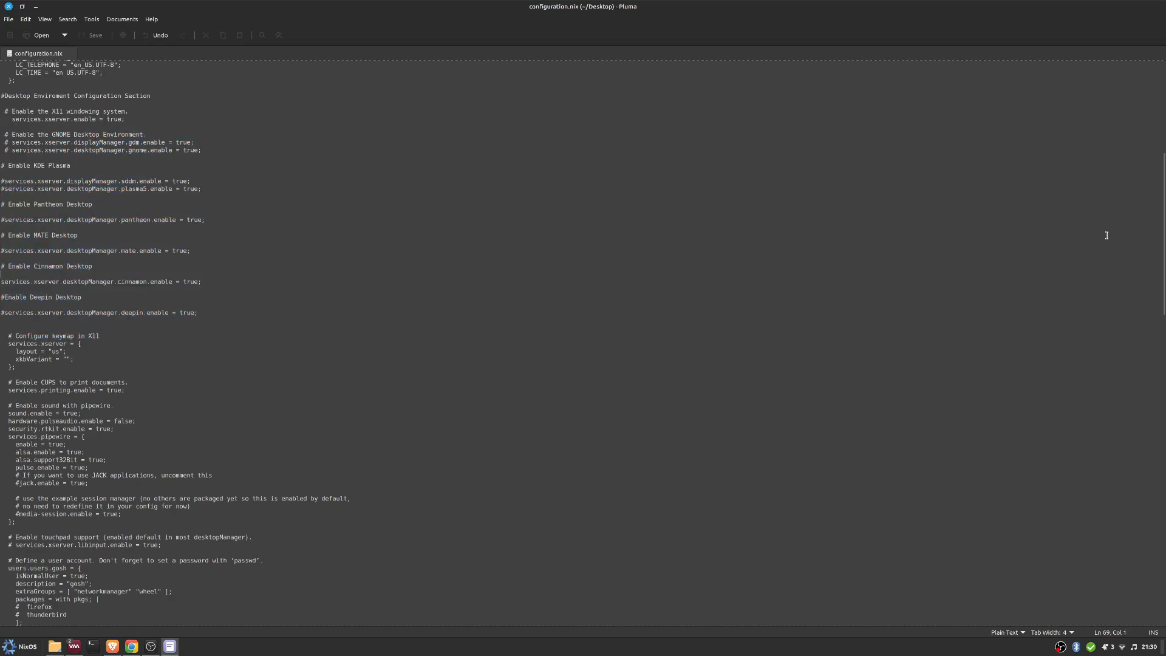
scroll("down", 3)
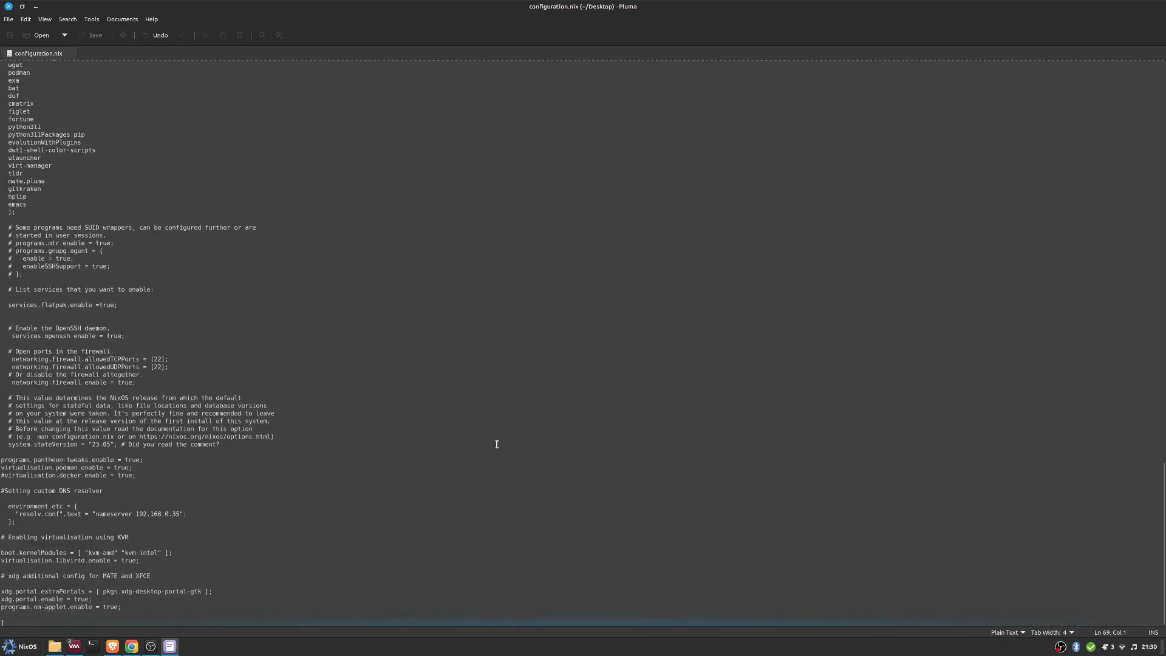
mouse_move(27, 594)
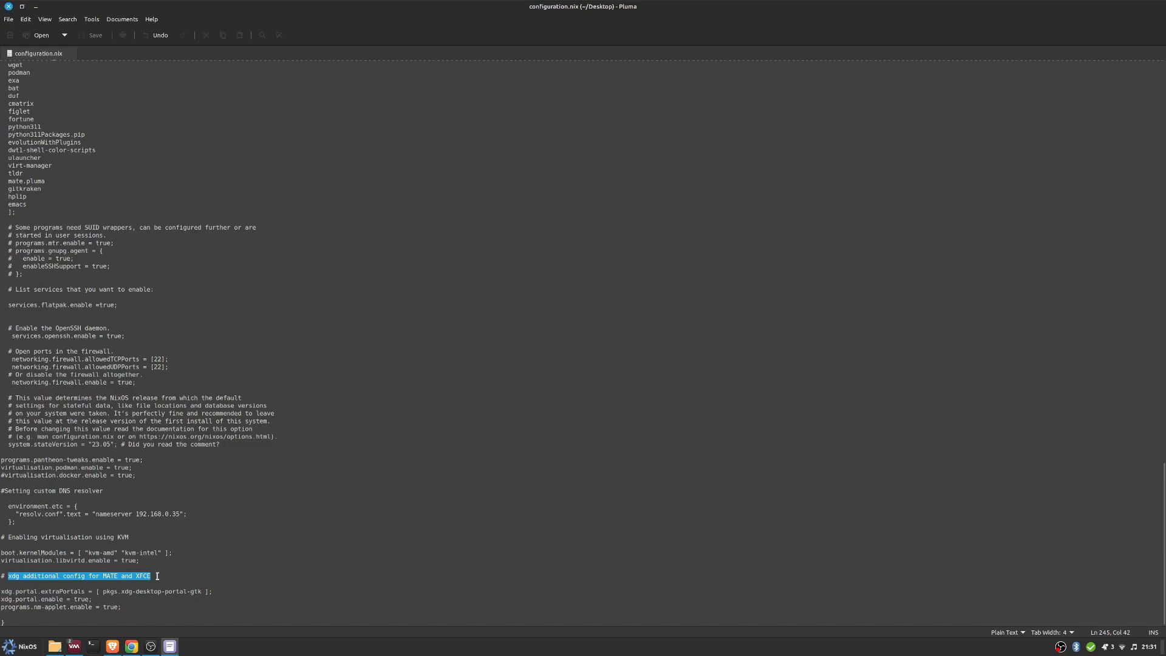
left_click(157, 575)
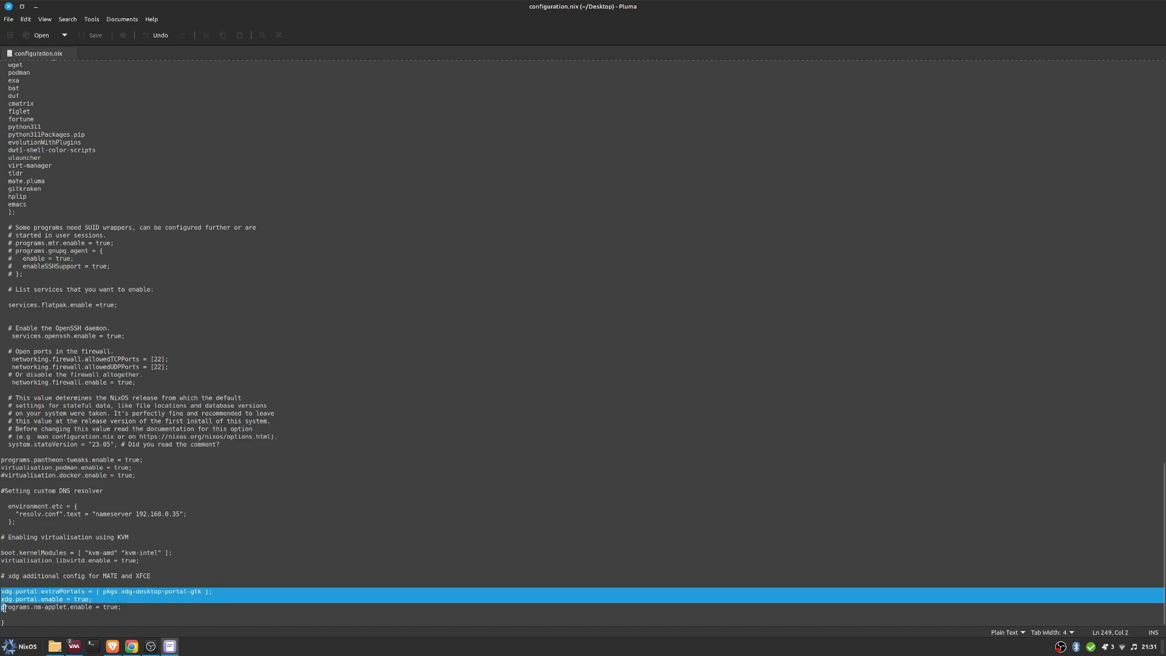
left_click(140, 607)
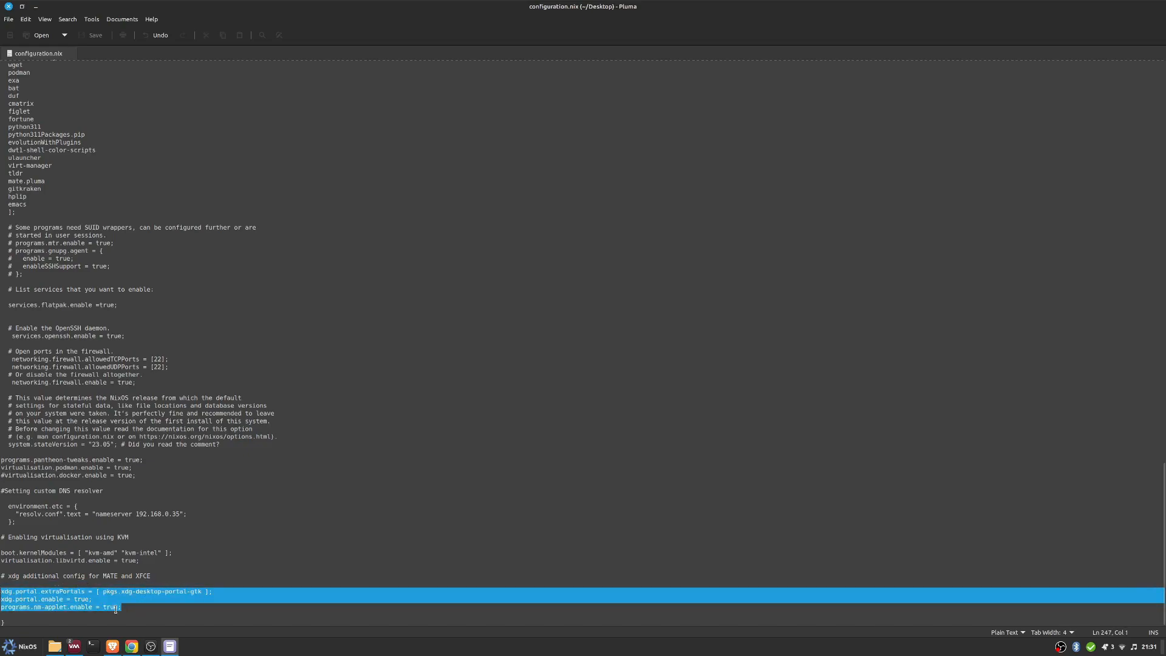
mouse_move(227, 608)
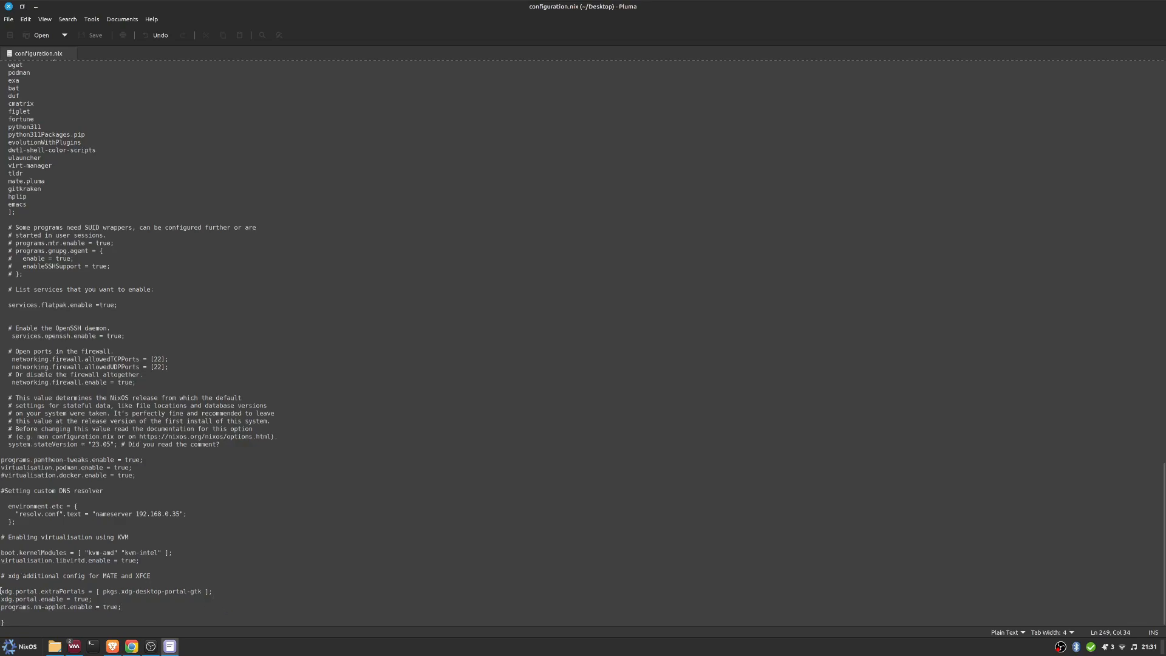
Scroll around the locale settings up to the desktop environment section
scroll("up", 3)
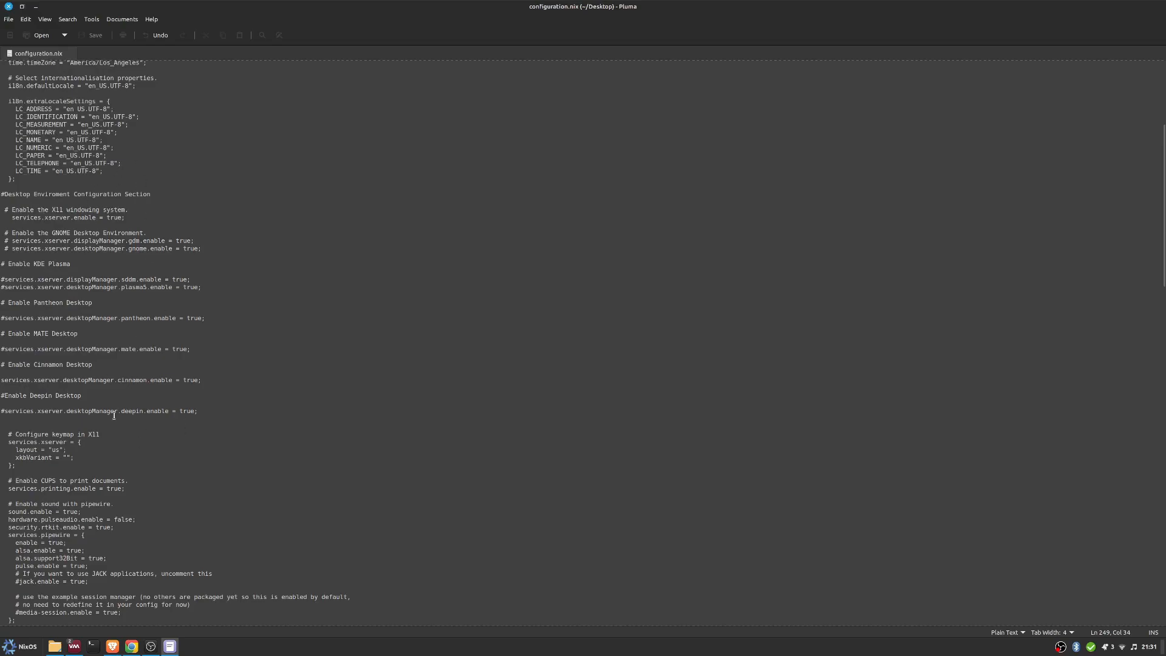
scroll("down", 3)
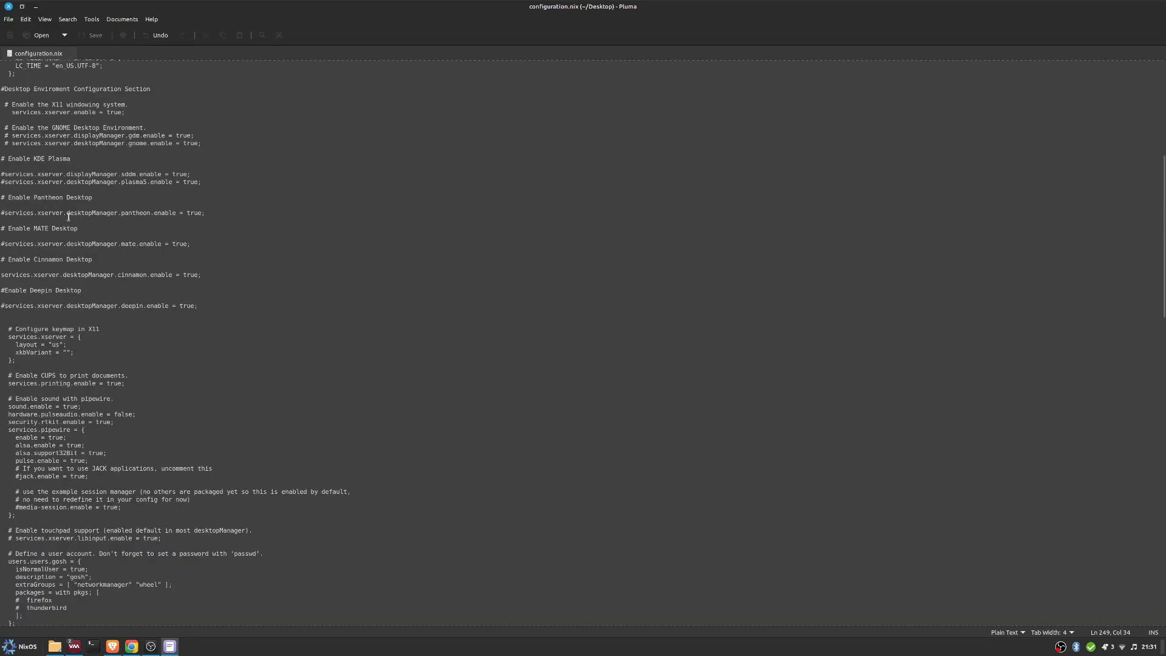
scroll("up", 3)
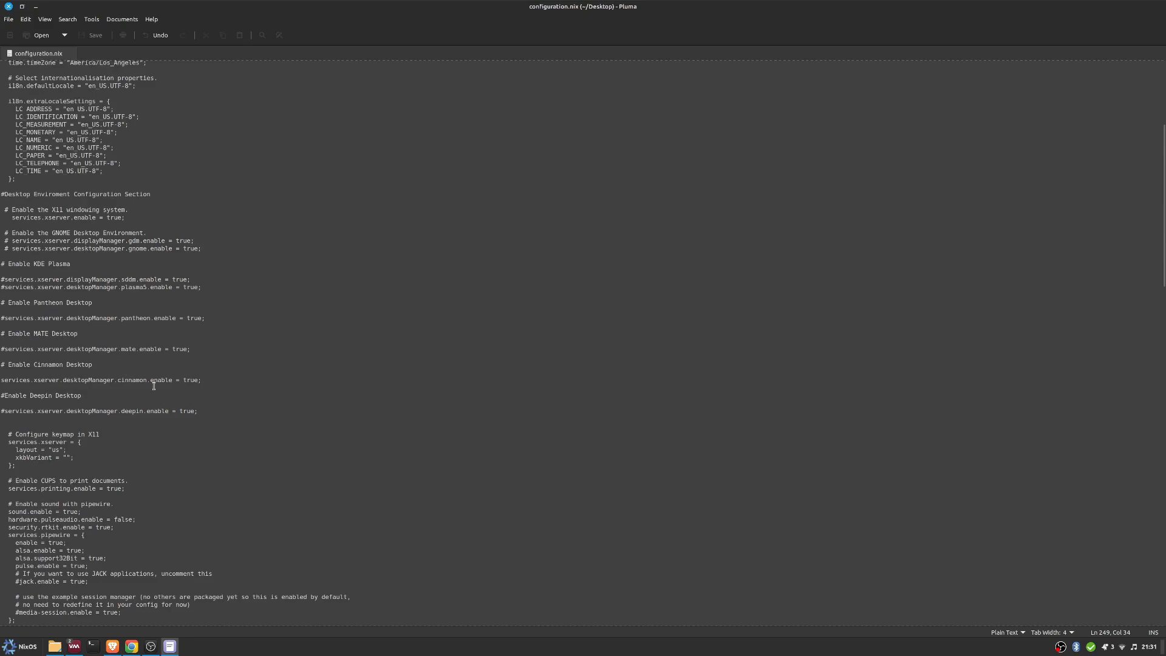
scroll("down", 3)
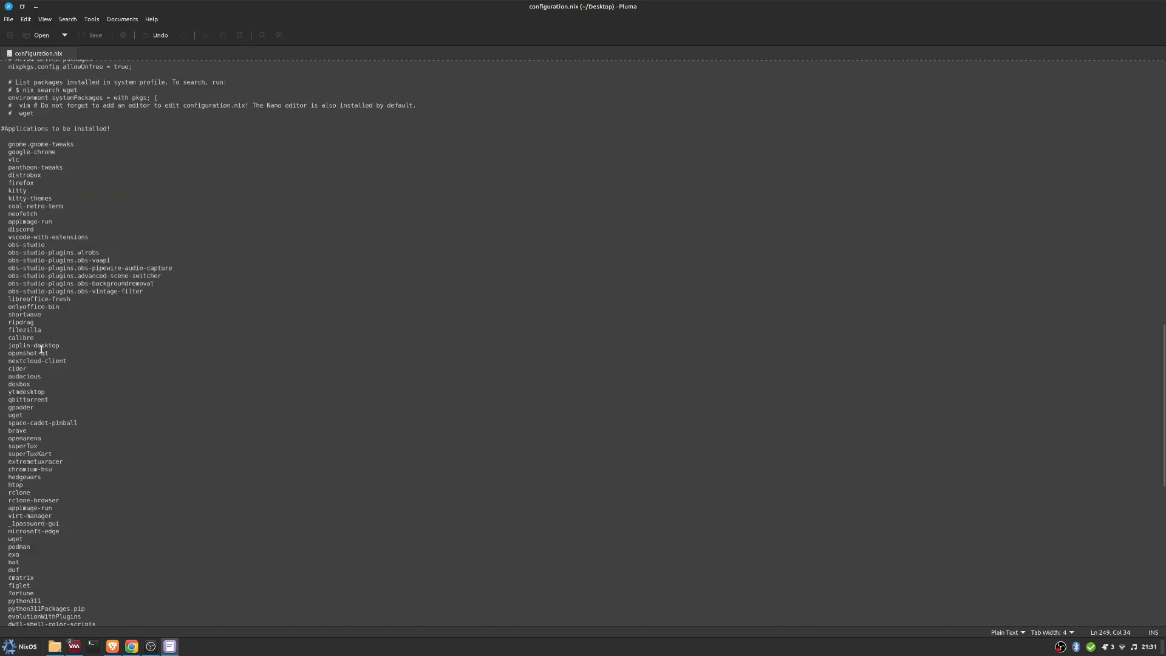
scroll("down", 3)
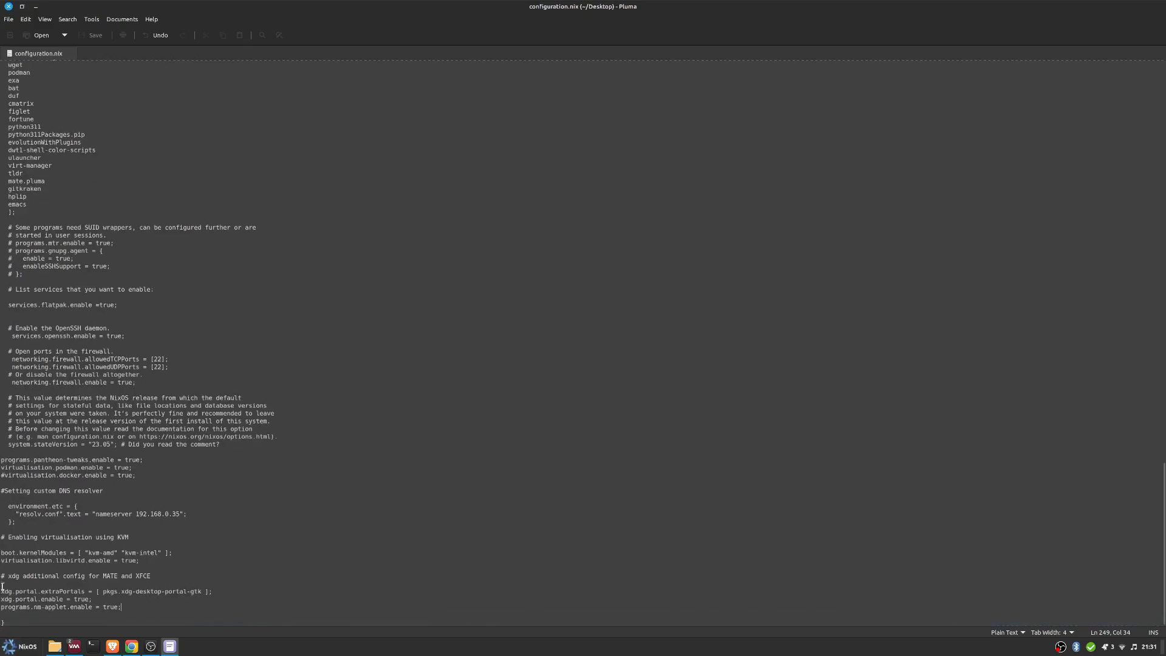
scroll("up", 3)
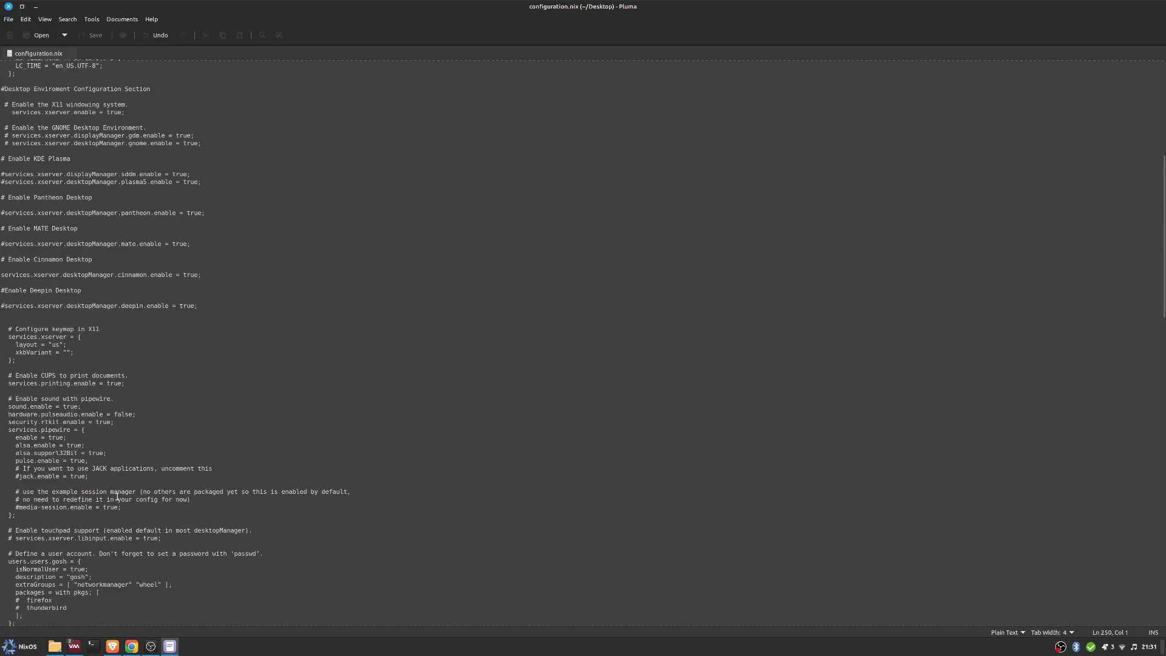
scroll("up", 3)
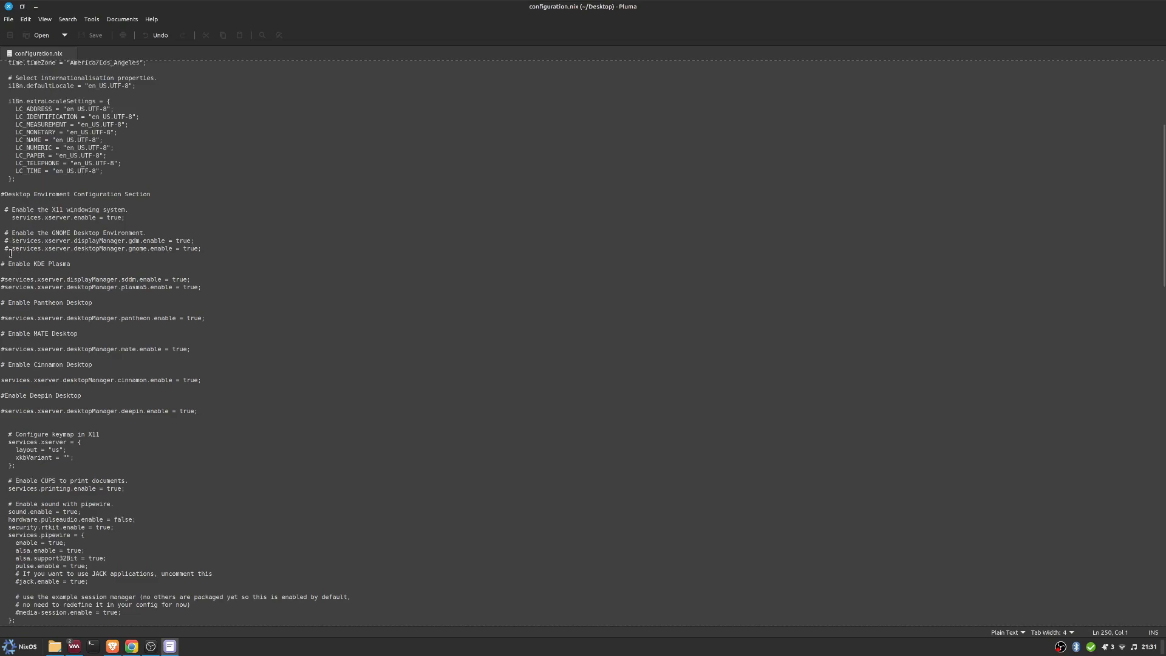
Point out the disabled GNOME desktop and display manager lines and the enabled Cinnamon line
left_click(12, 241)
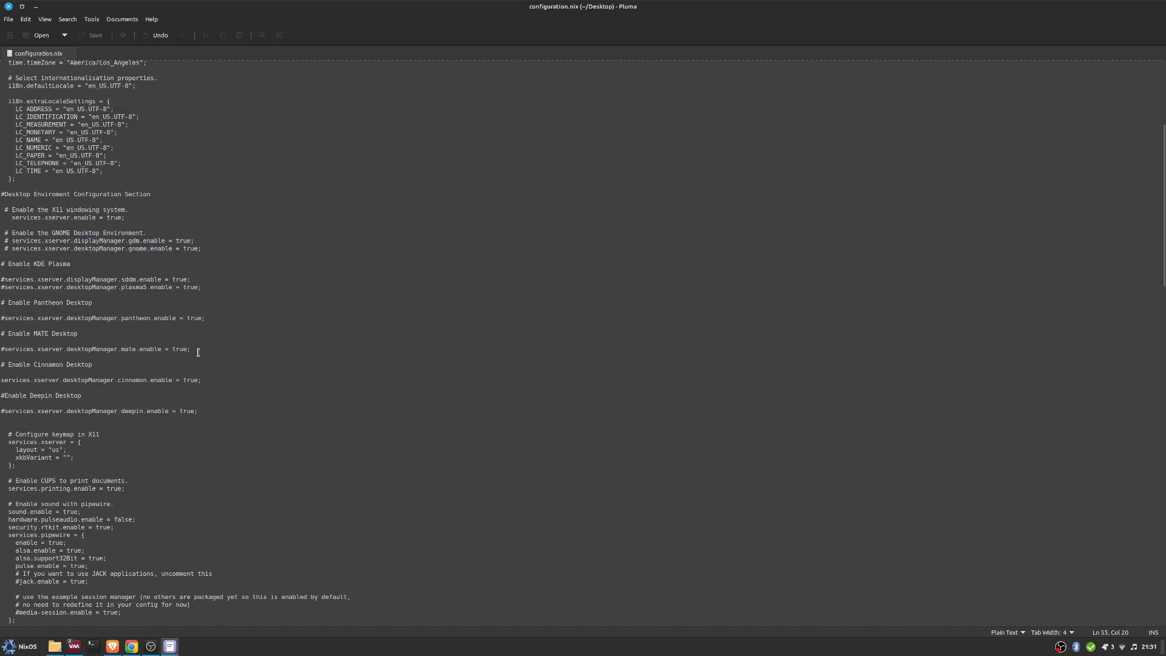
left_click(73, 264)
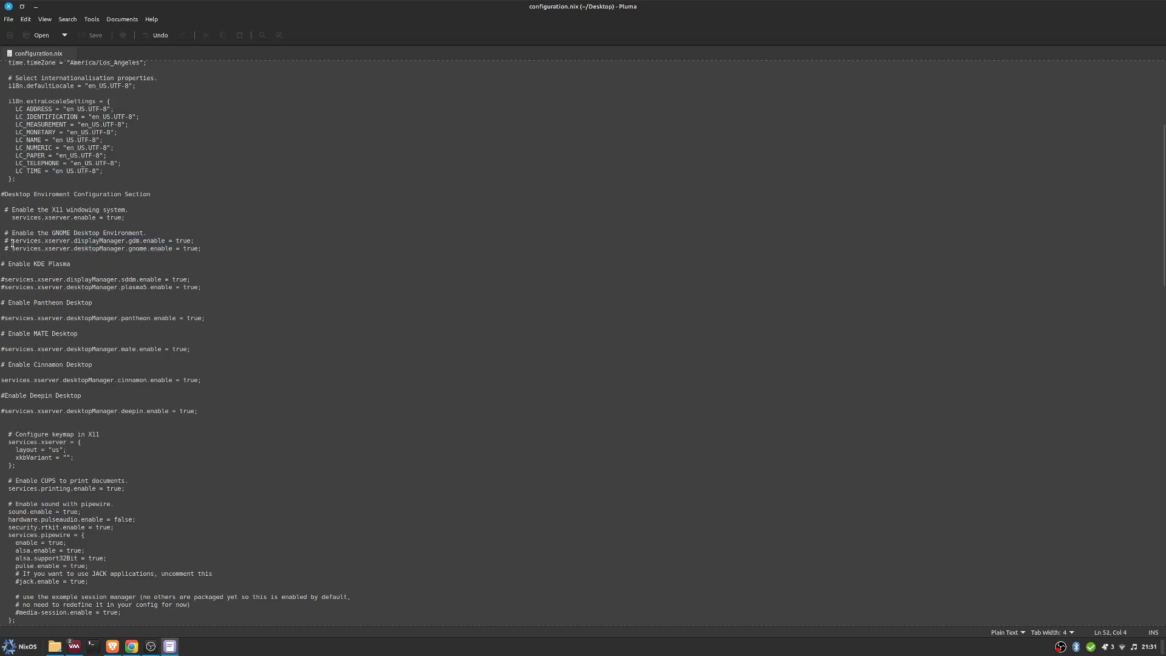
mouse_move(249, 335)
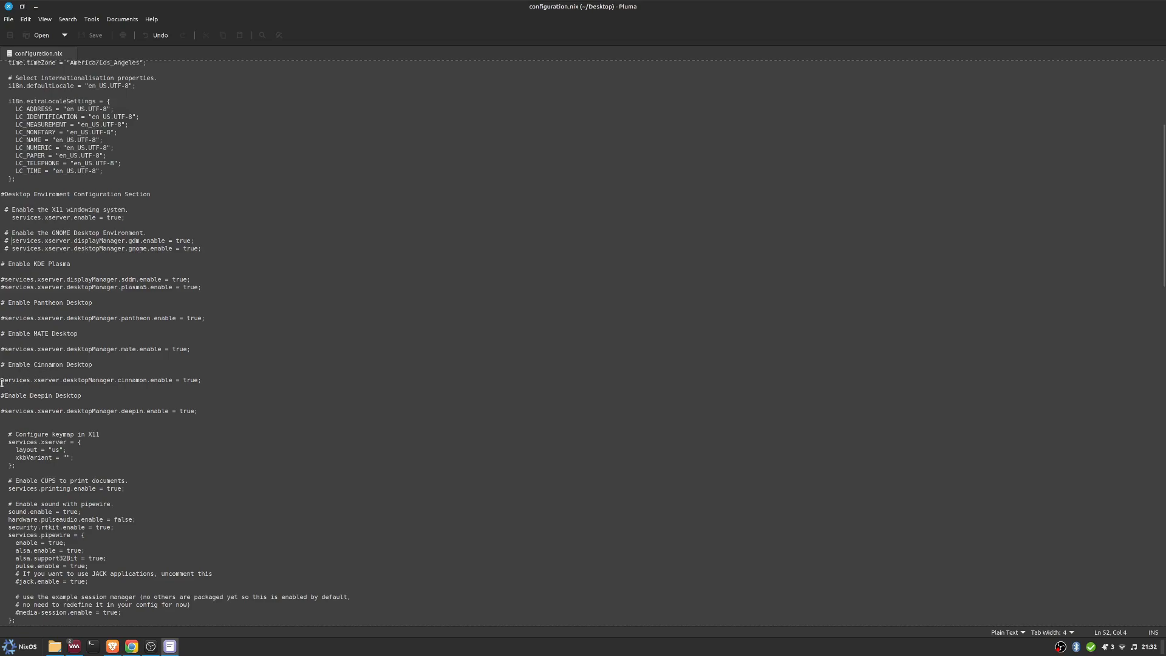
left_click(66, 332)
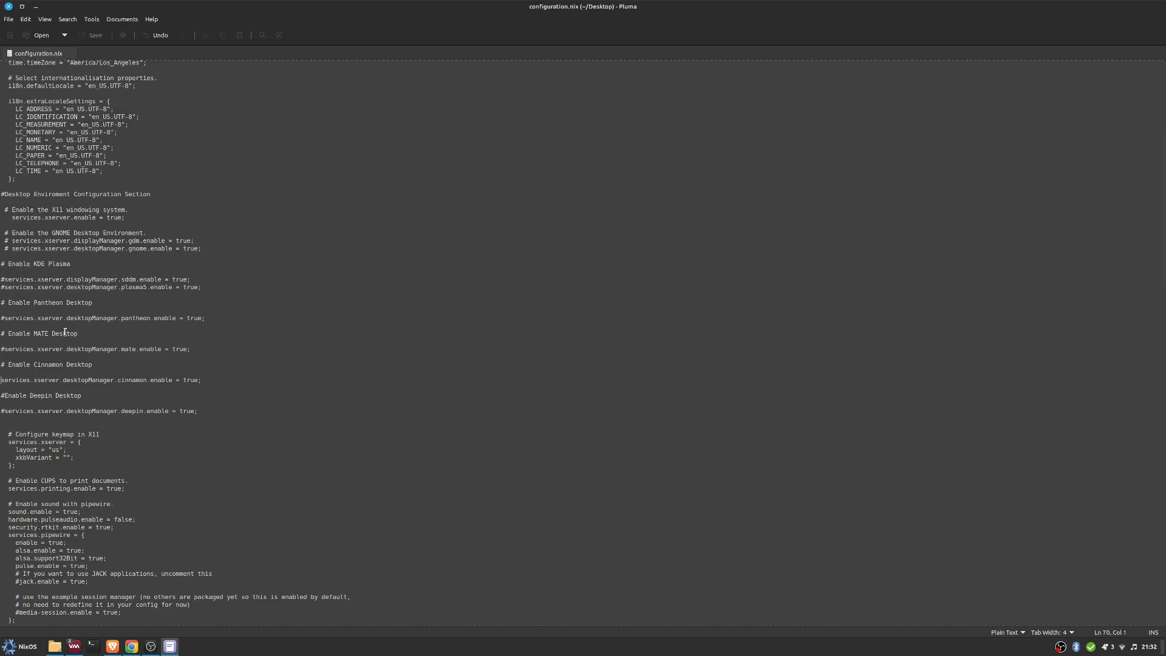
Scroll down to the X11 keymap, CUPS printing and PipeWire sound settings
scroll("down", 3)
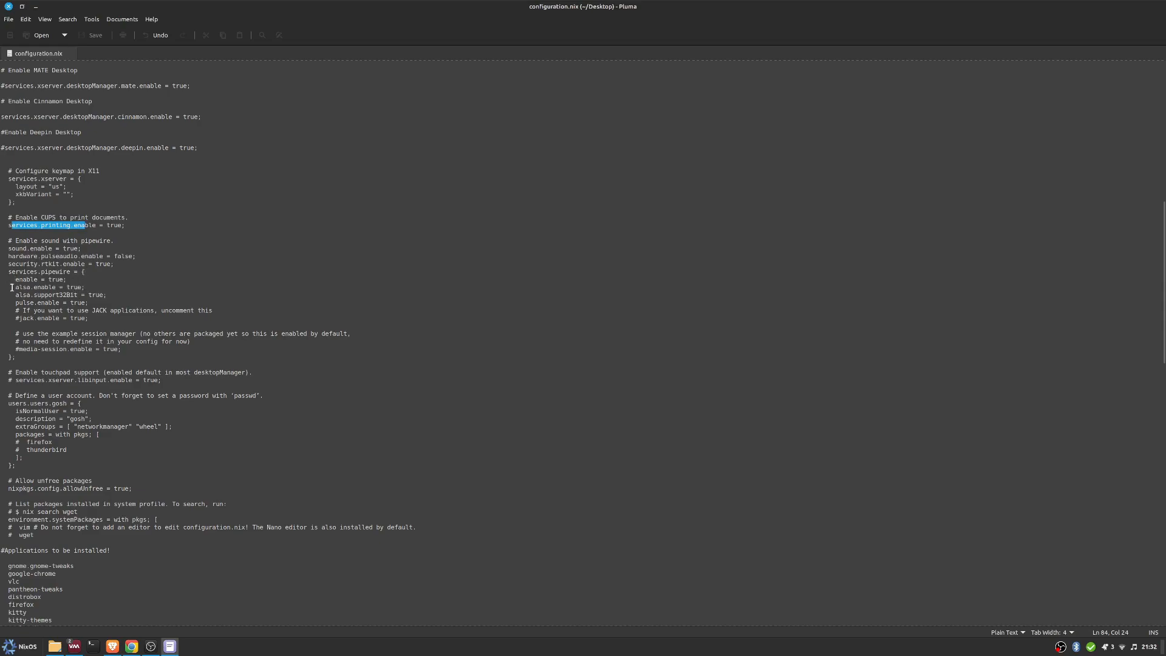
mouse_move(139, 298)
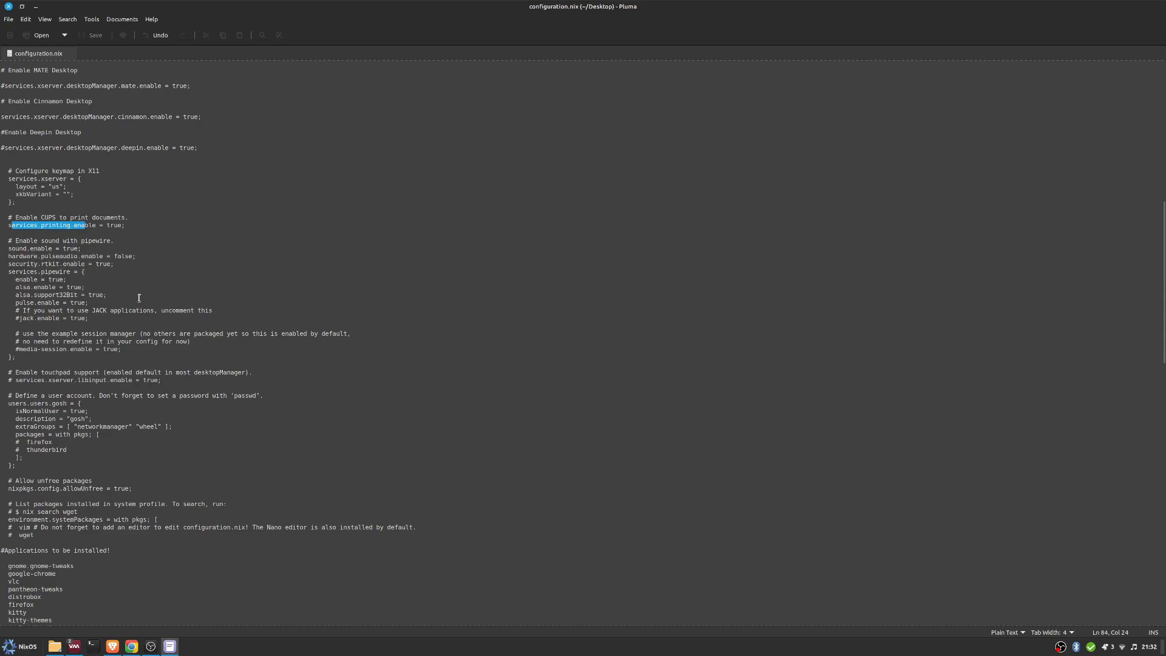
mouse_move(220, 406)
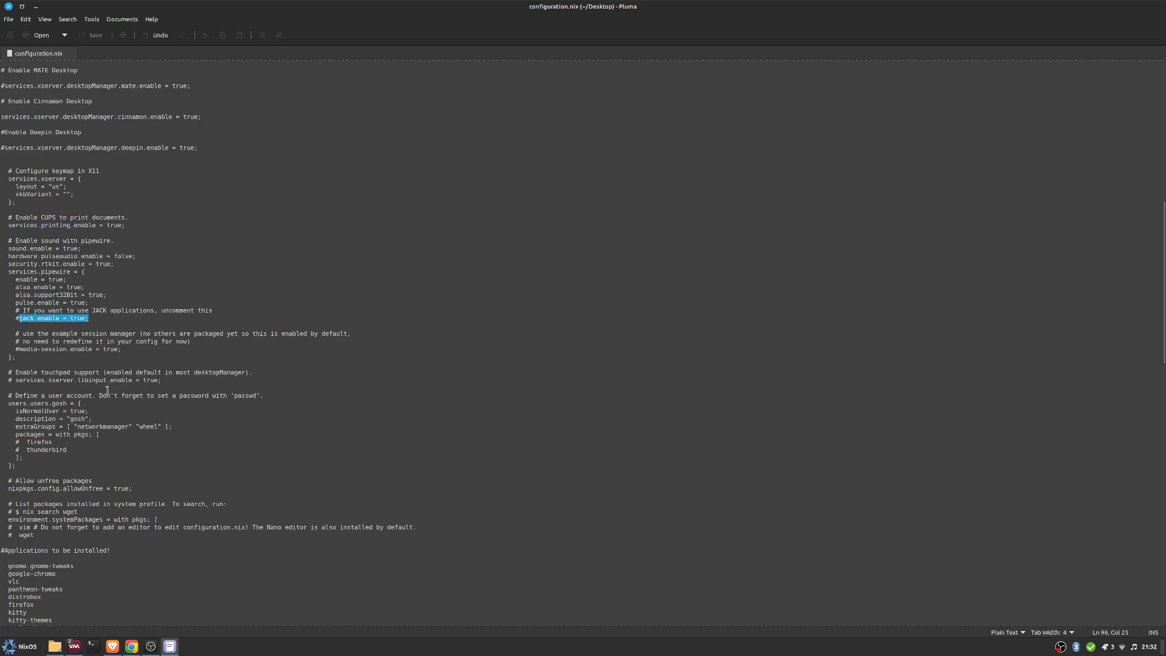
Point out the commented touchpad line, the user's package list and account name
scroll("down", 3)
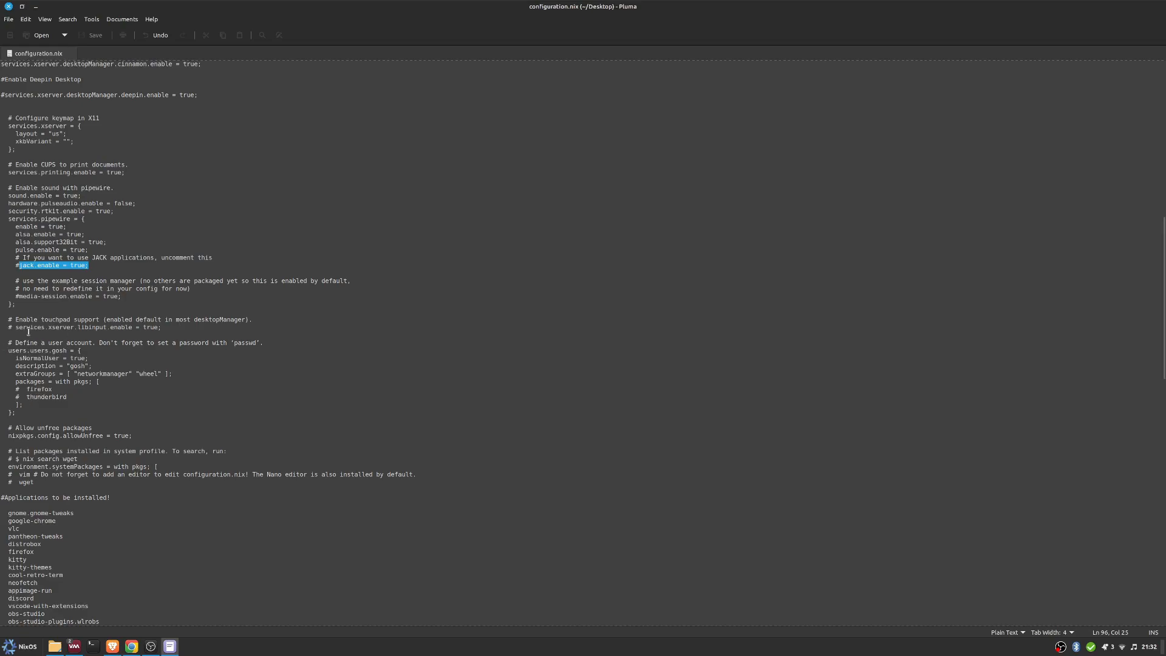
left_click(15, 327)
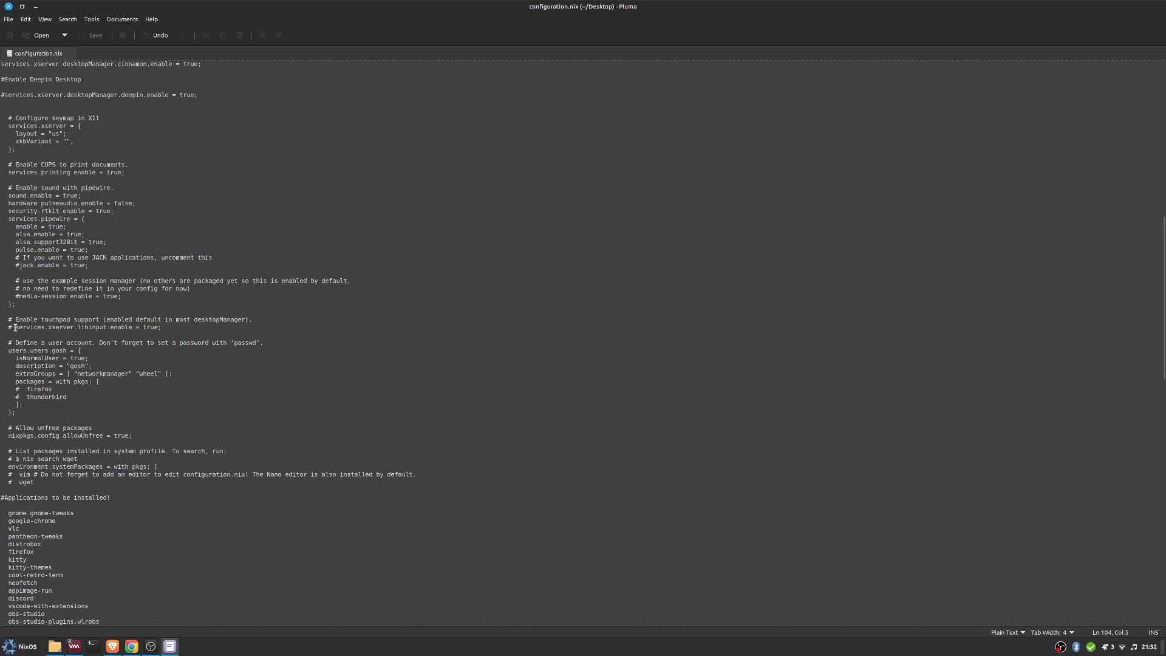
left_click(100, 417)
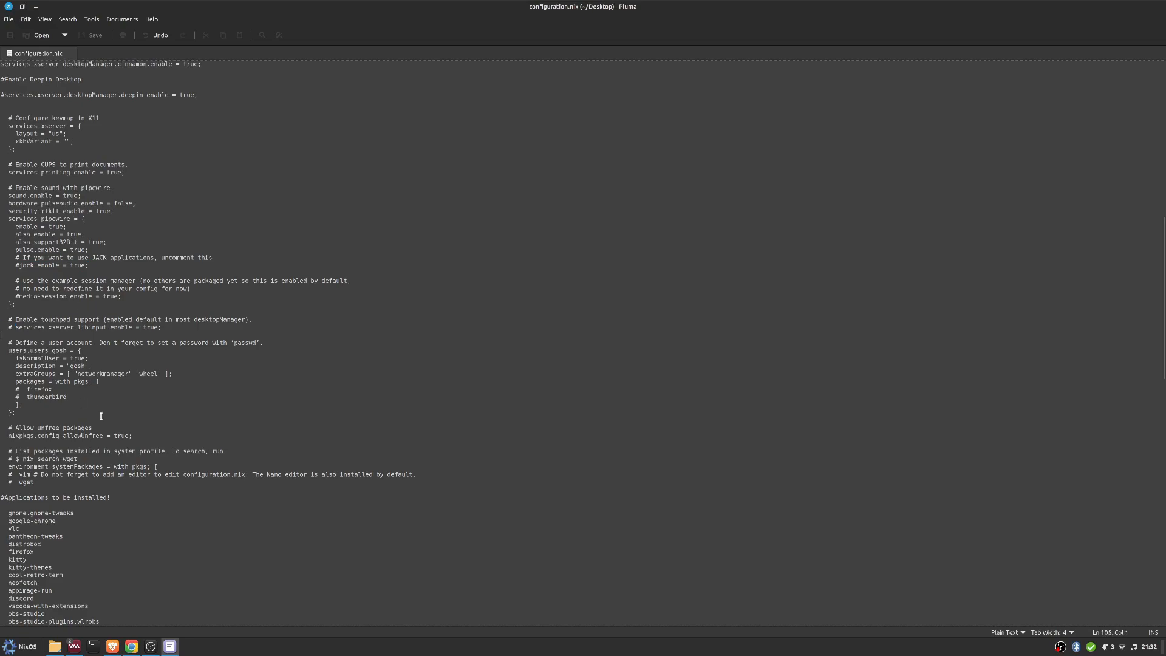
scroll("down", 3)
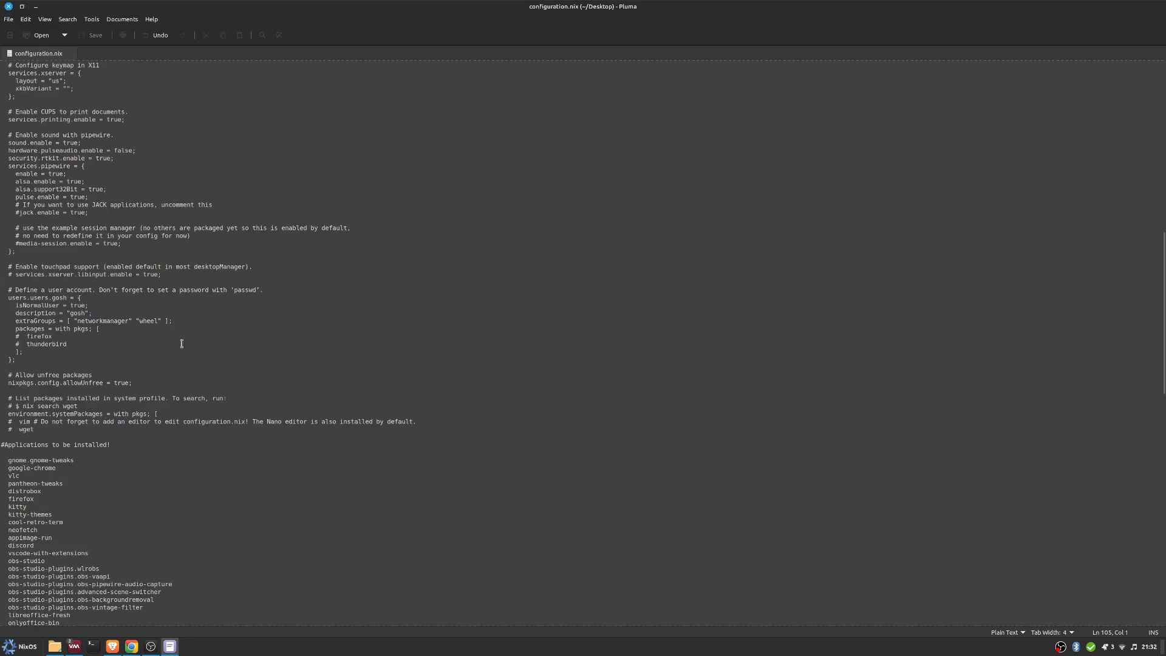
mouse_move(115, 320)
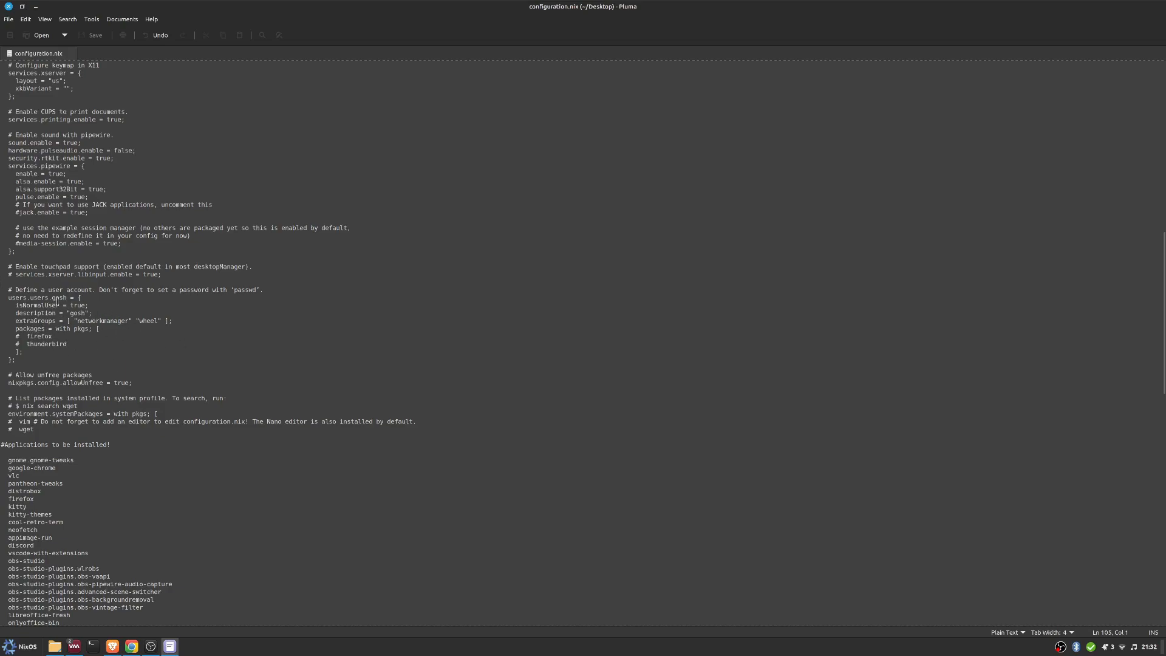
left_click(75, 313)
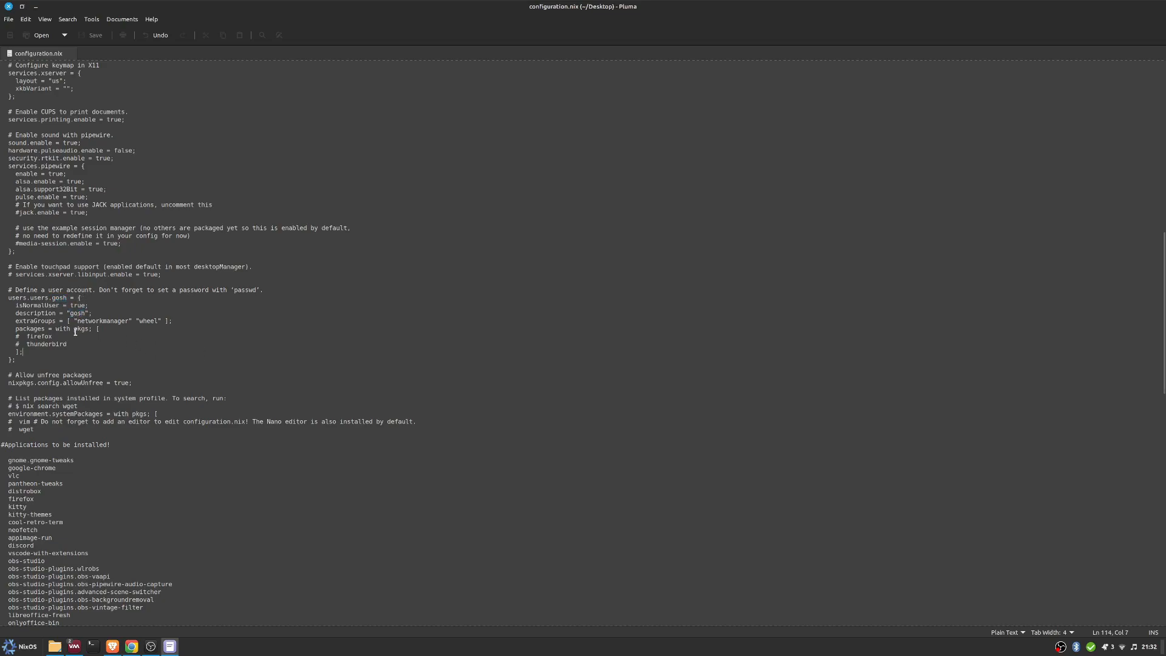
double_click(58, 297)
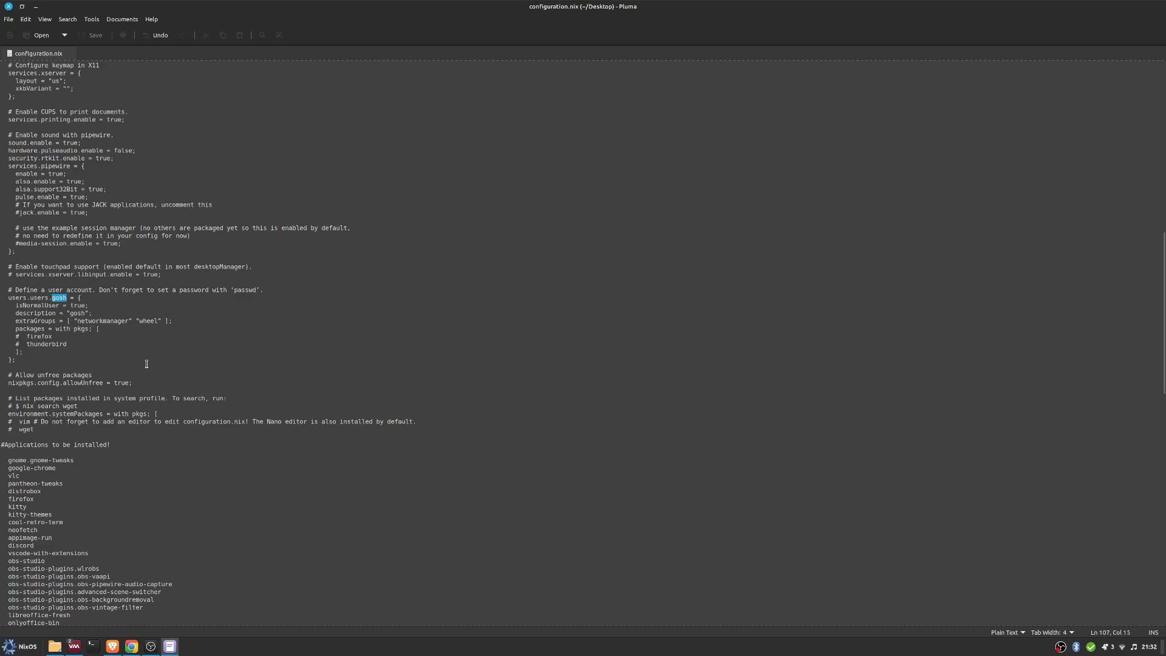
scroll("down", 3)
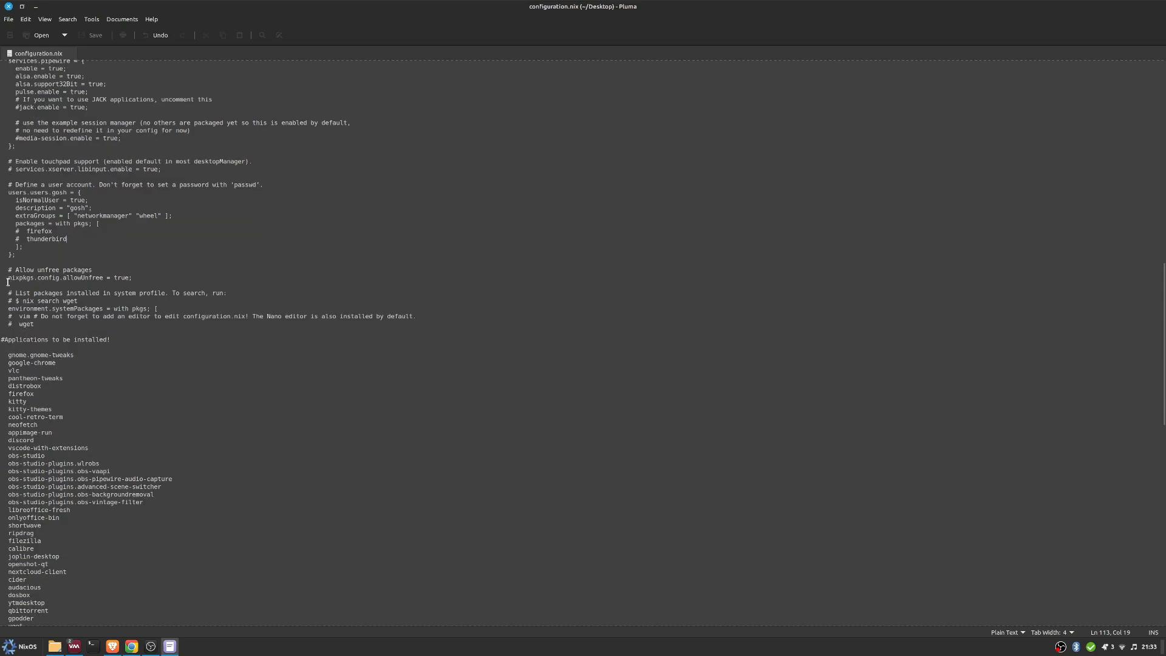
triple_click(67, 277)
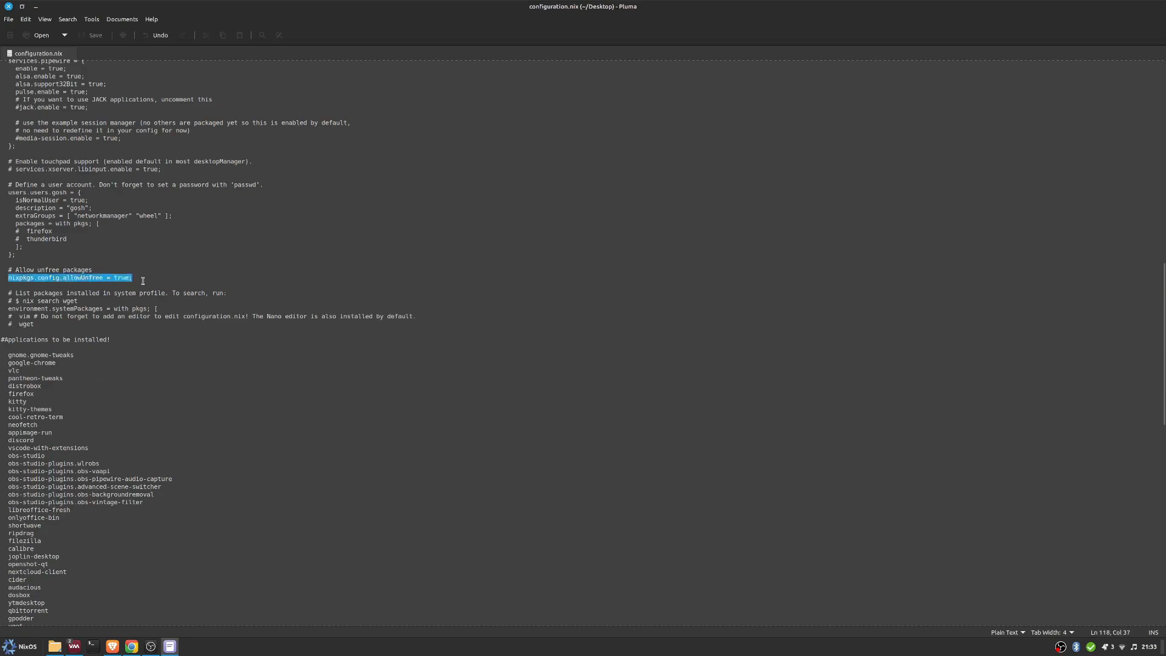
mouse_move(236, 402)
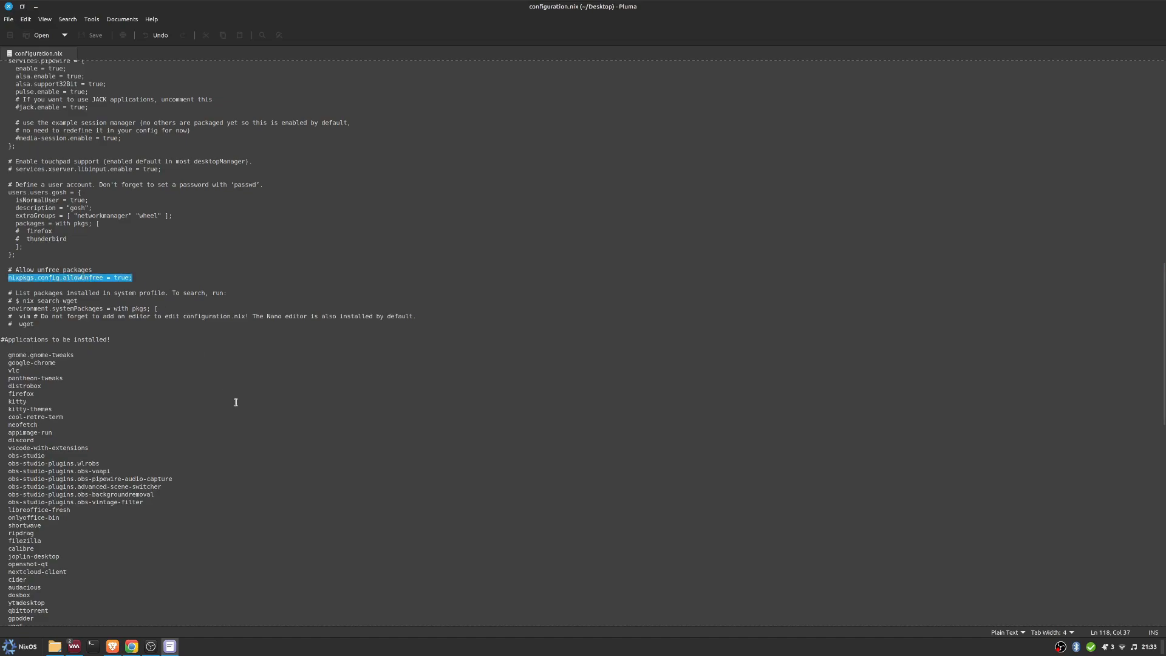
left_click(8, 301)
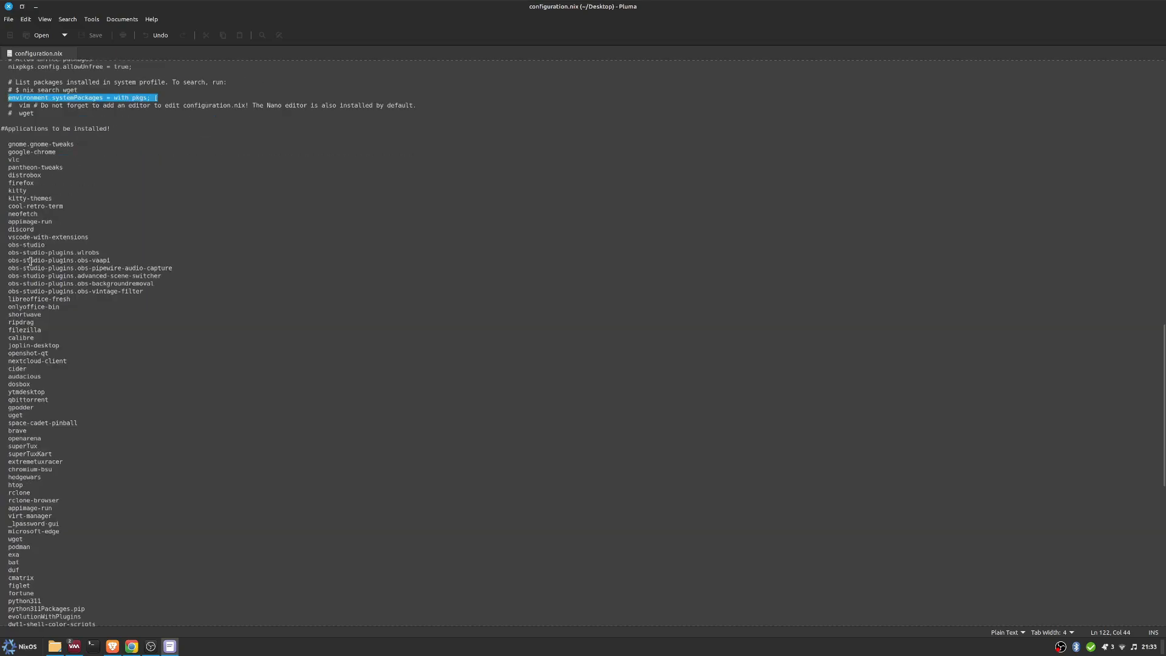
mouse_move(90, 432)
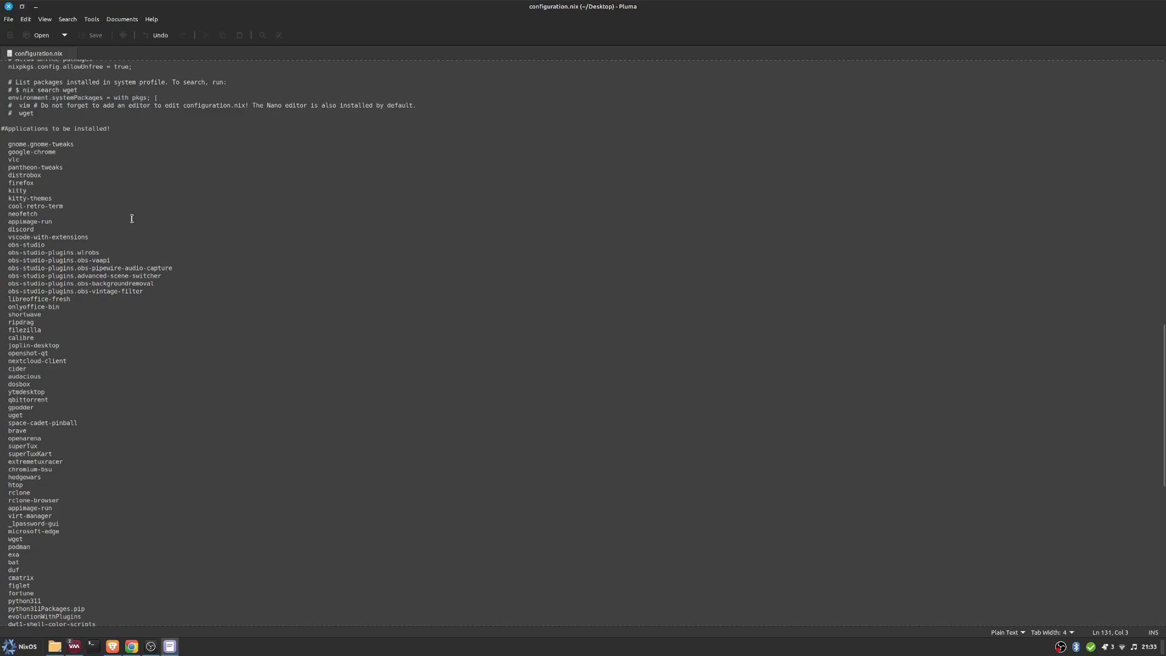
mouse_move(247, 407)
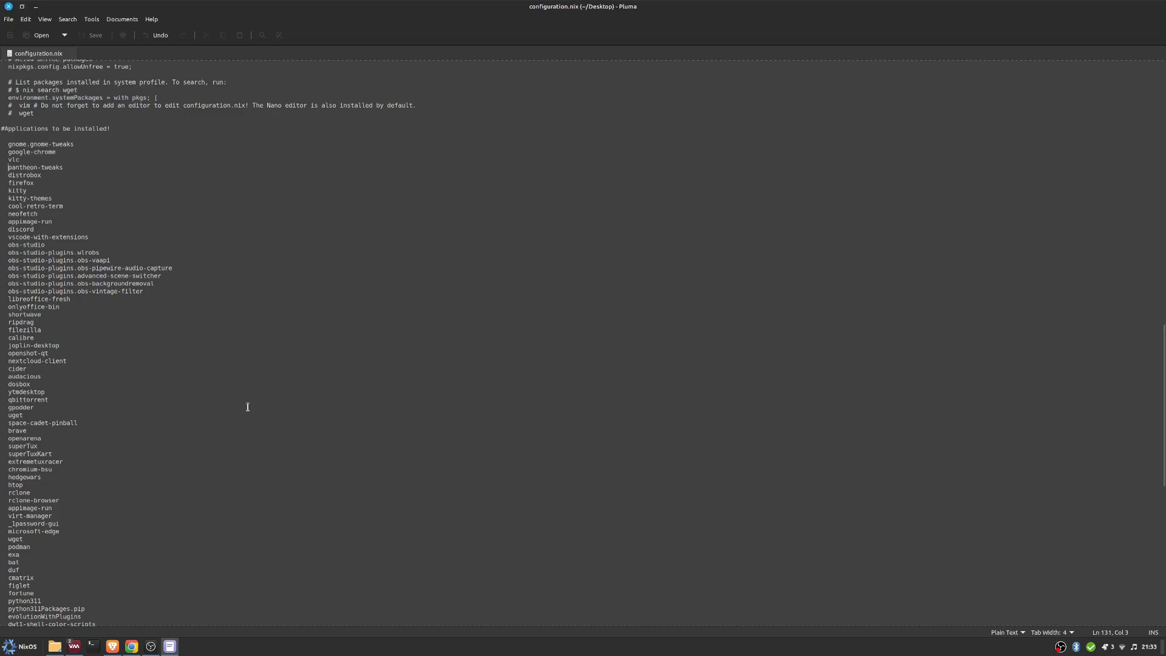
Highlight pantheon-tweaks and scroll to the package list's end, closing with emacs
double_click(24, 167)
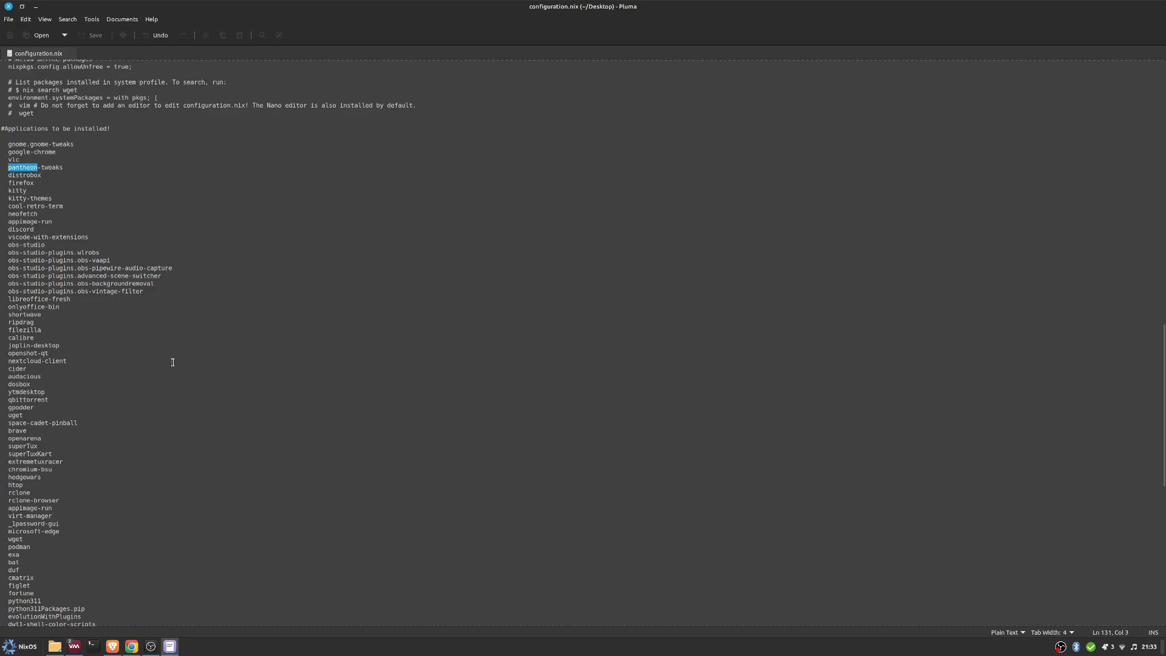
mouse_move(179, 326)
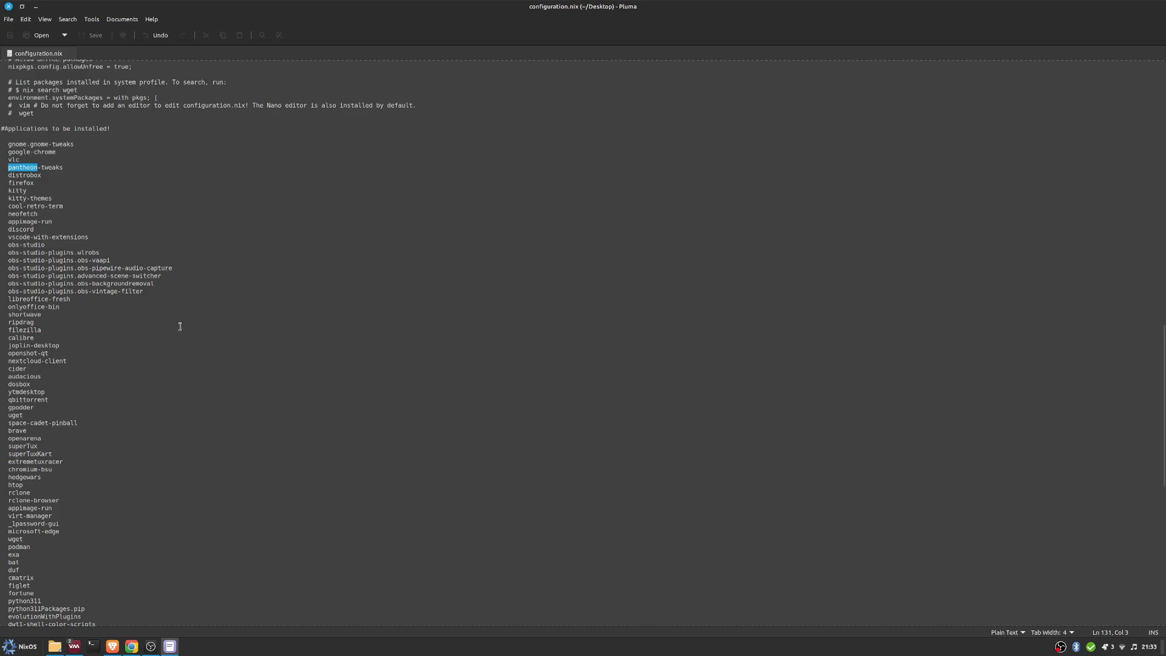
mouse_move(66, 252)
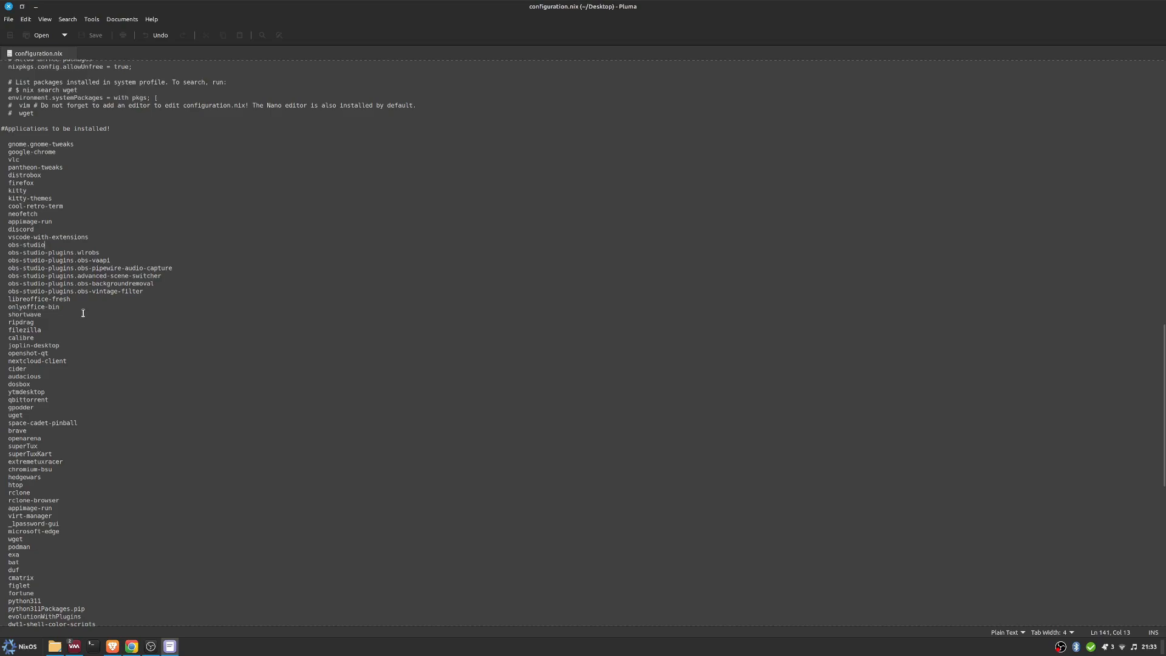
scroll("down", 3)
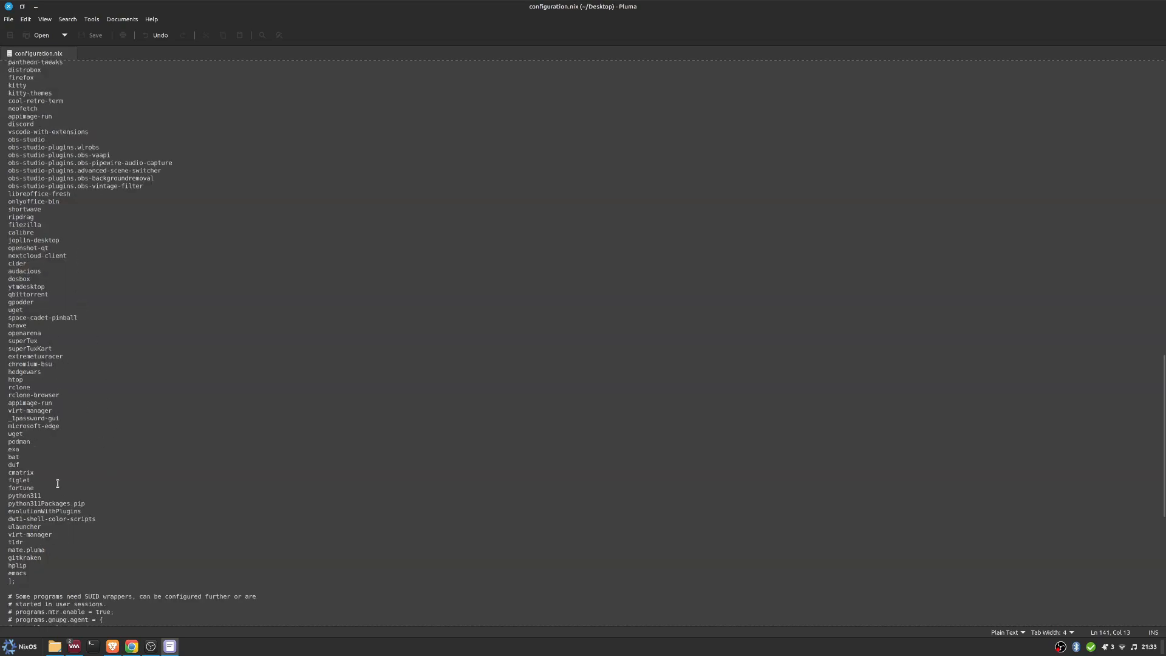
Highlight dwt1-shell-color-scripts, then scroll down to the services and virtualisation settings
scroll("down", 3)
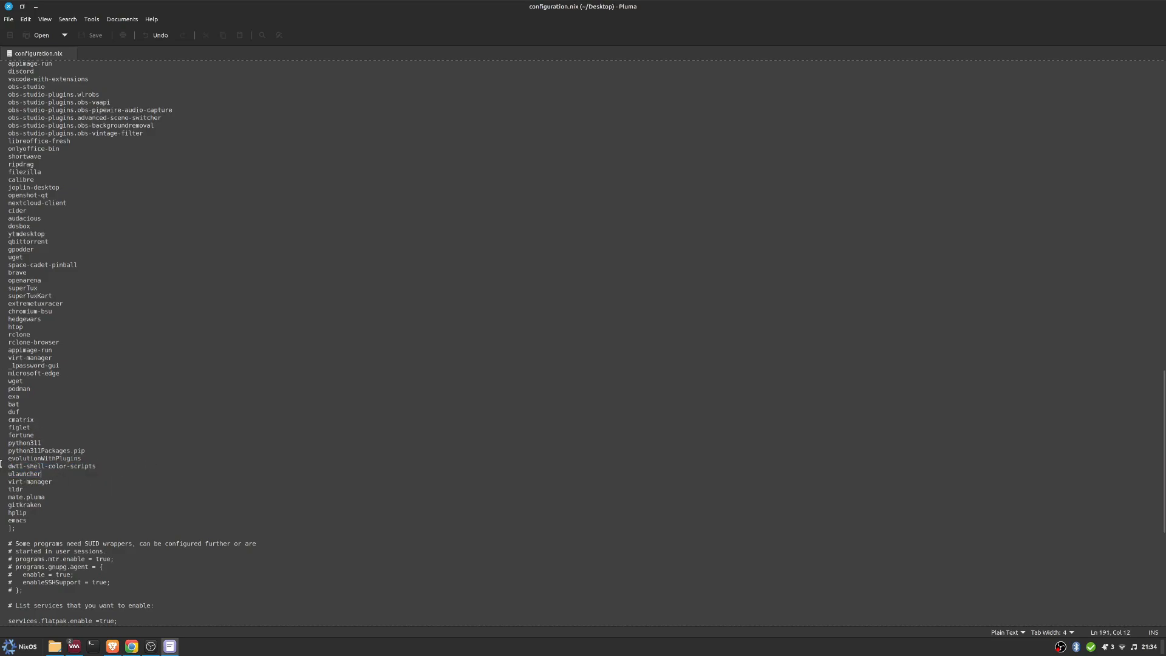
double_click(52, 465)
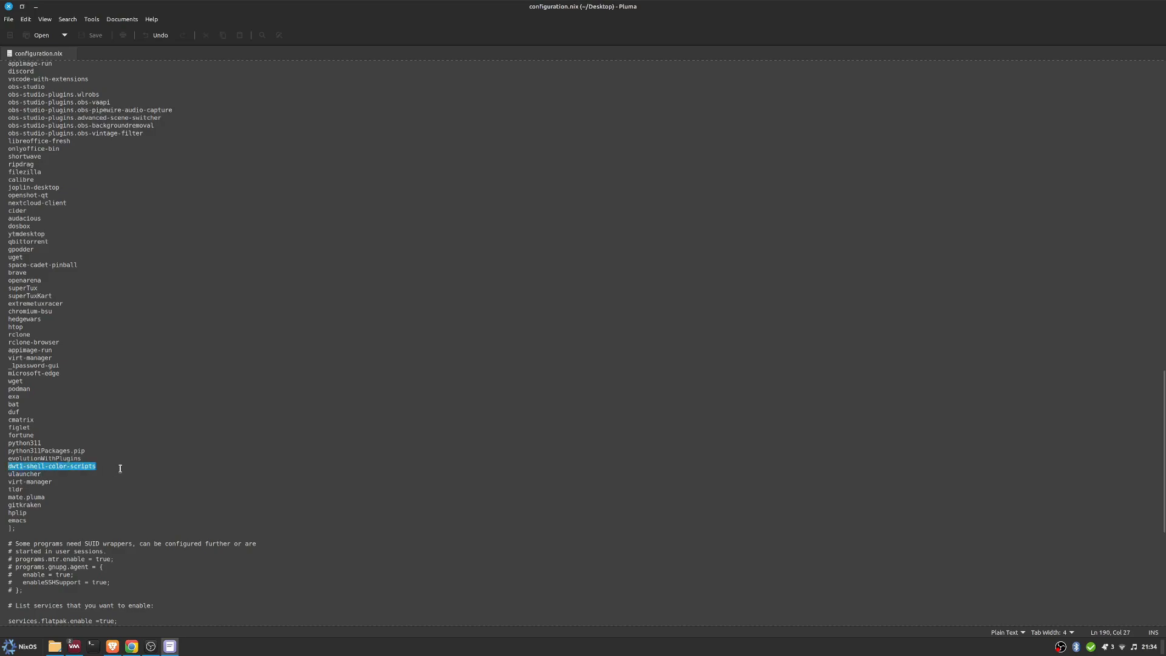
left_click(191, 397)
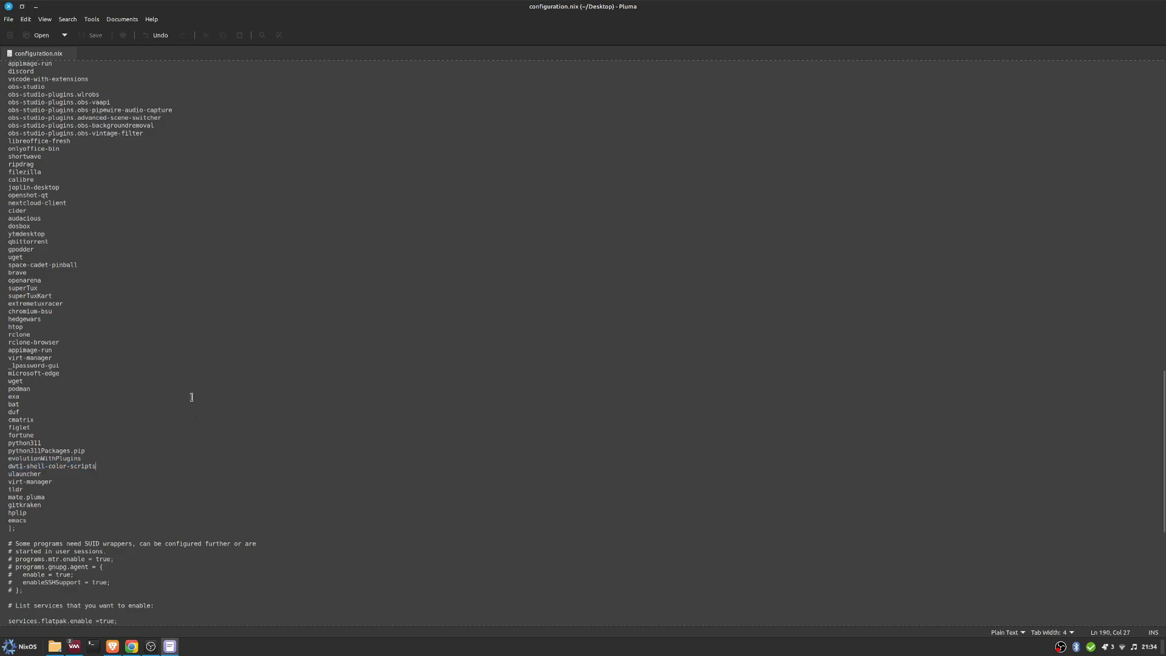
scroll("down", 3)
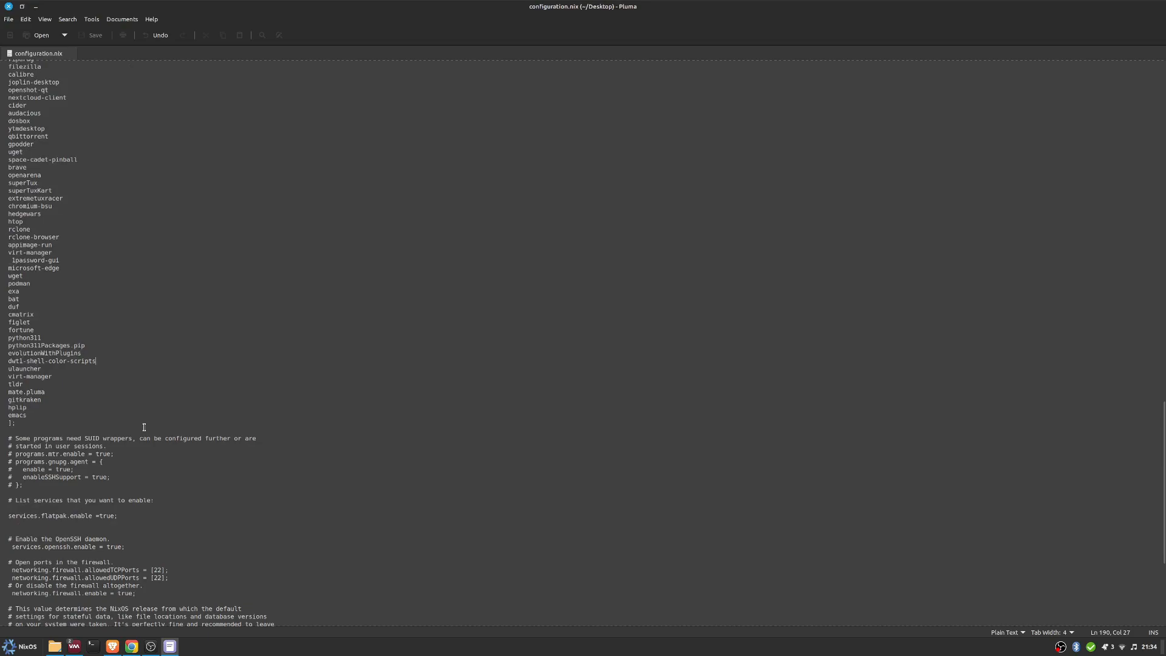
mouse_move(277, 440)
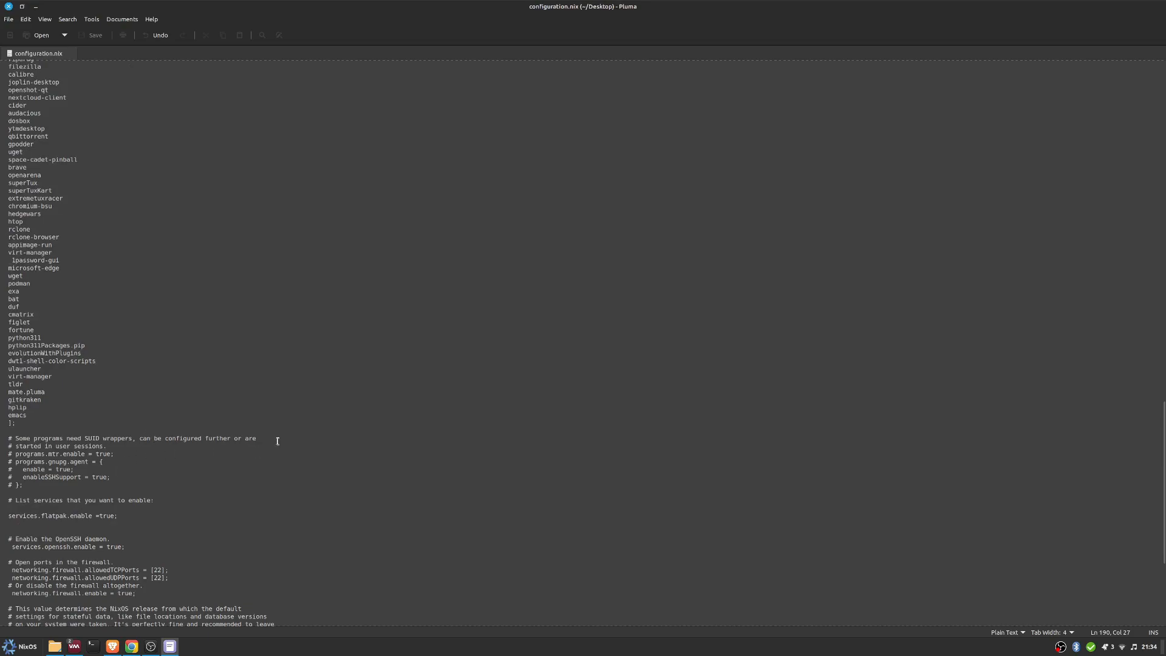
scroll("down", 3)
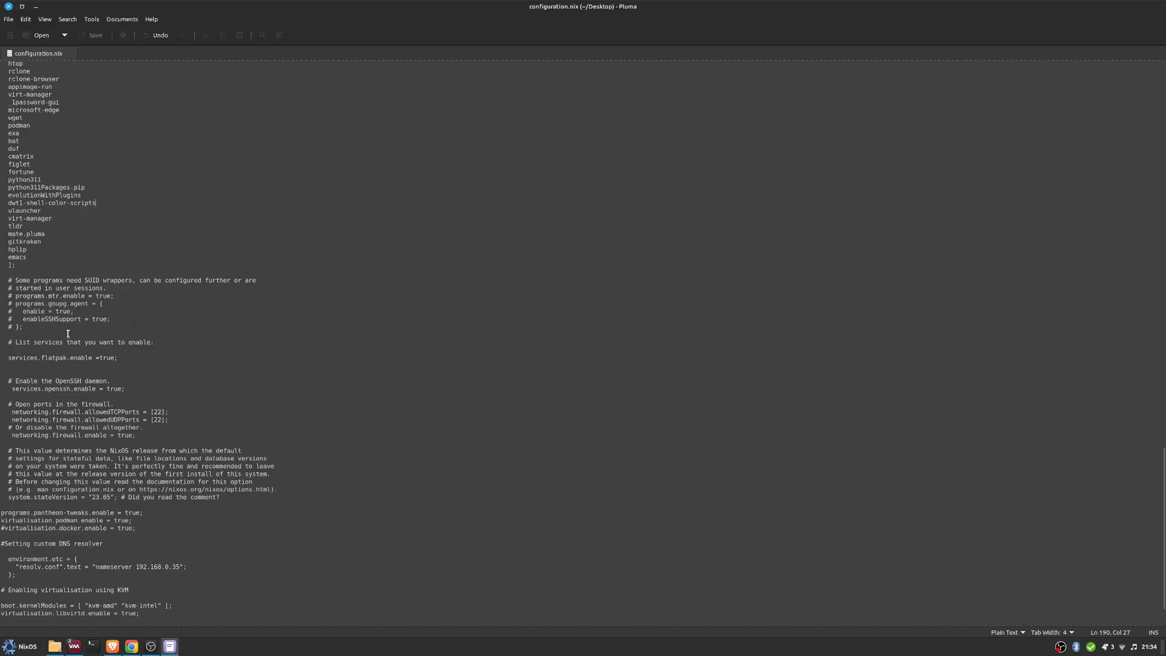
Select the services.flatpak line, then point out the open firewall ports settings
left_click(12, 358)
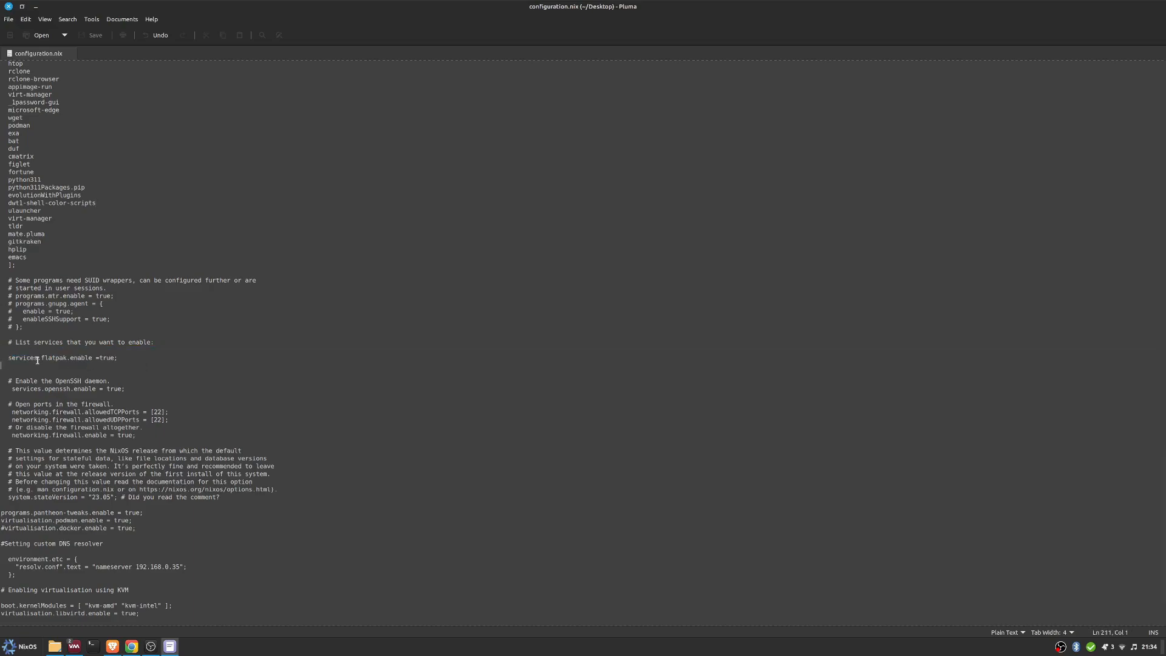
triple_click(60, 358)
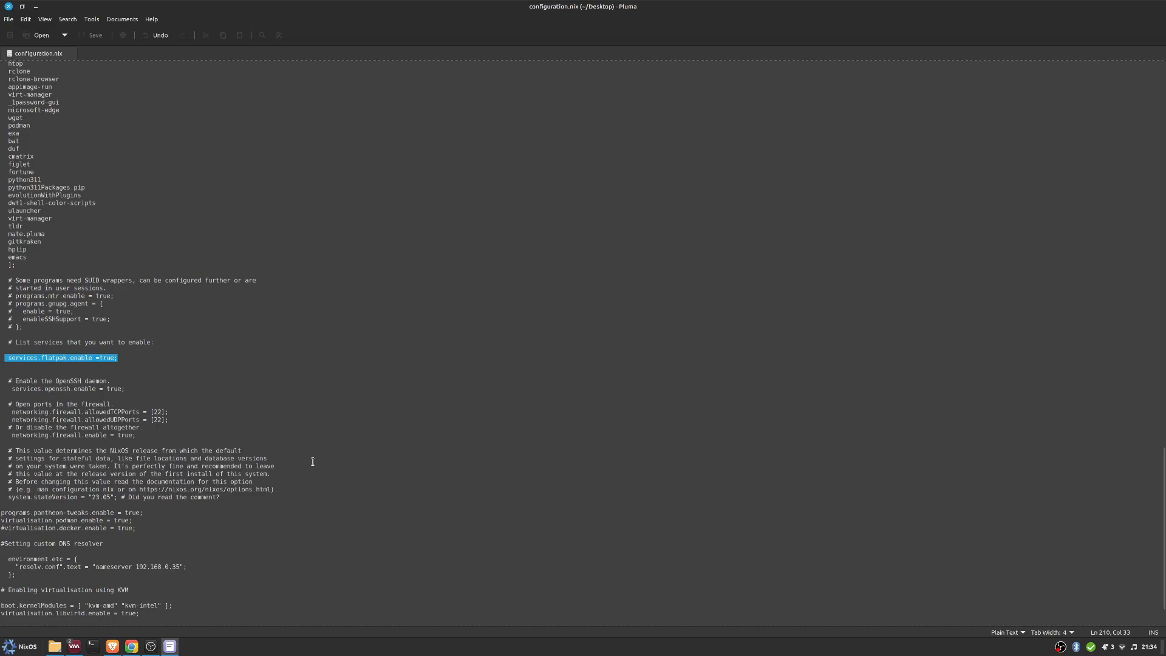
left_click(7, 357)
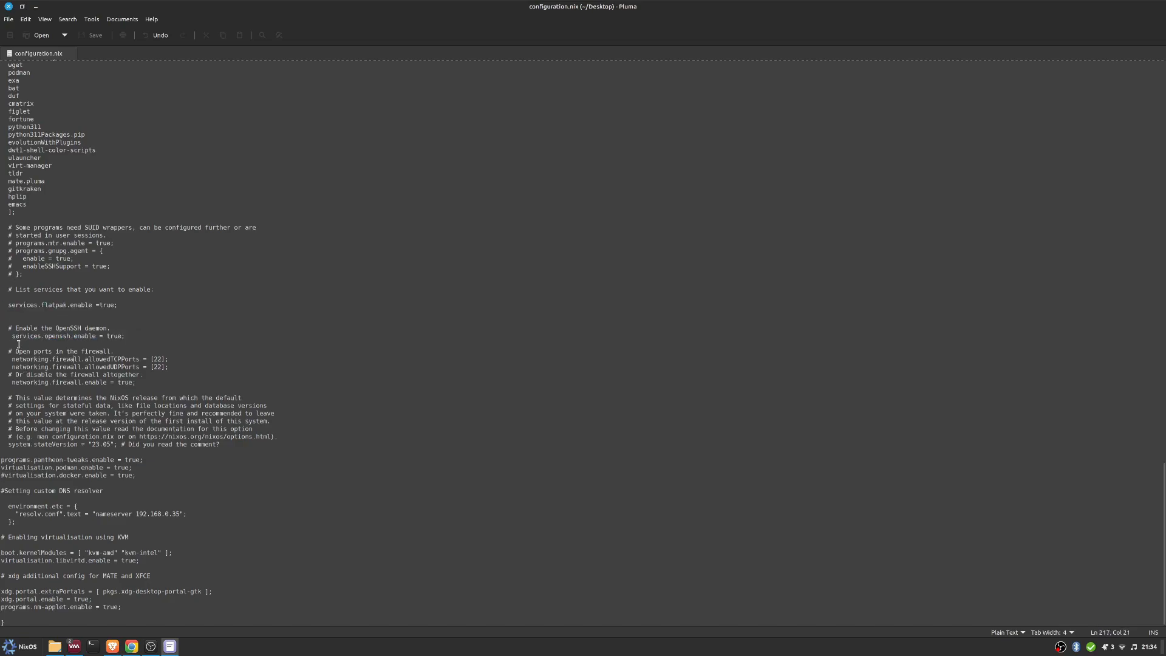
left_click(258, 539)
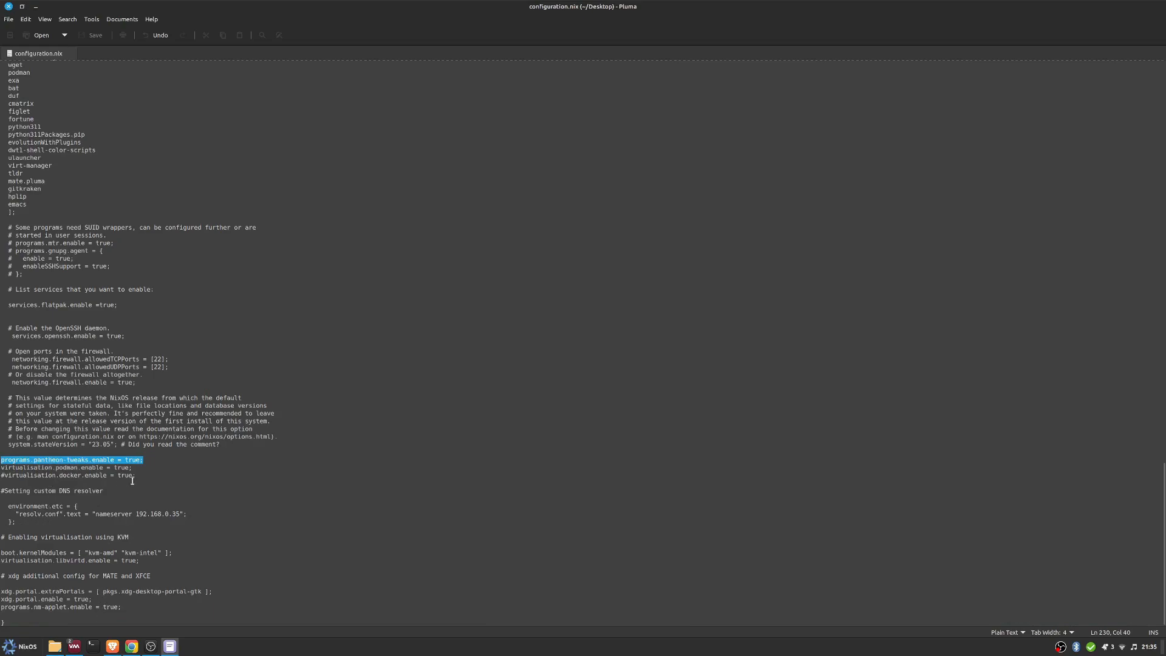
left_click(79, 473)
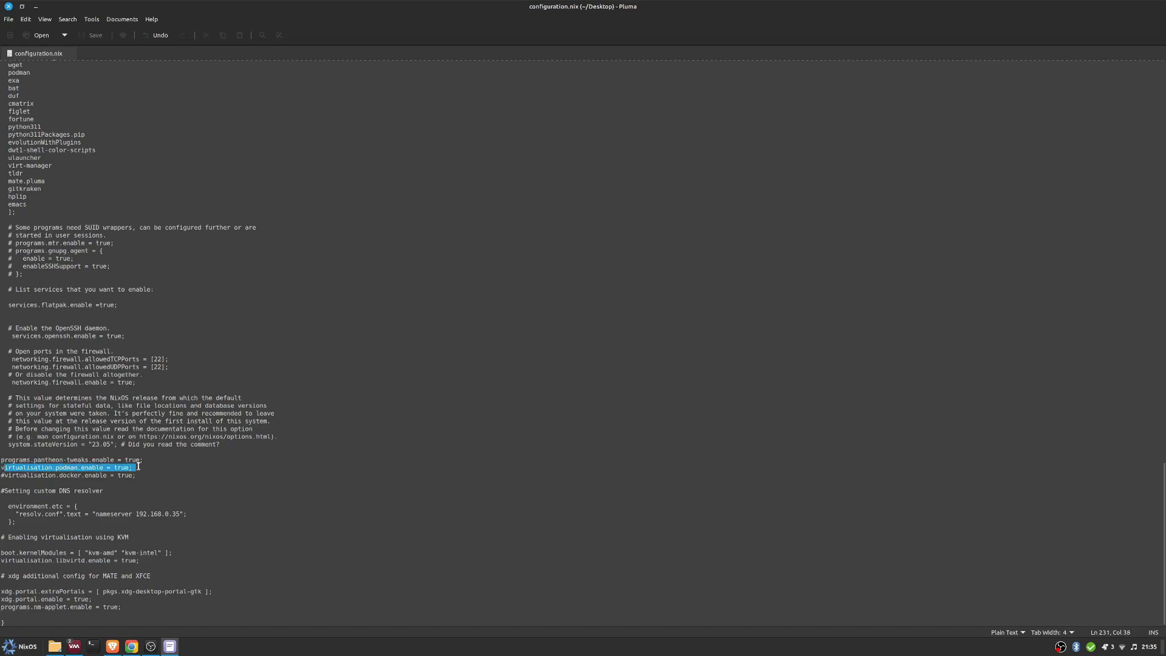
left_click(324, 524)
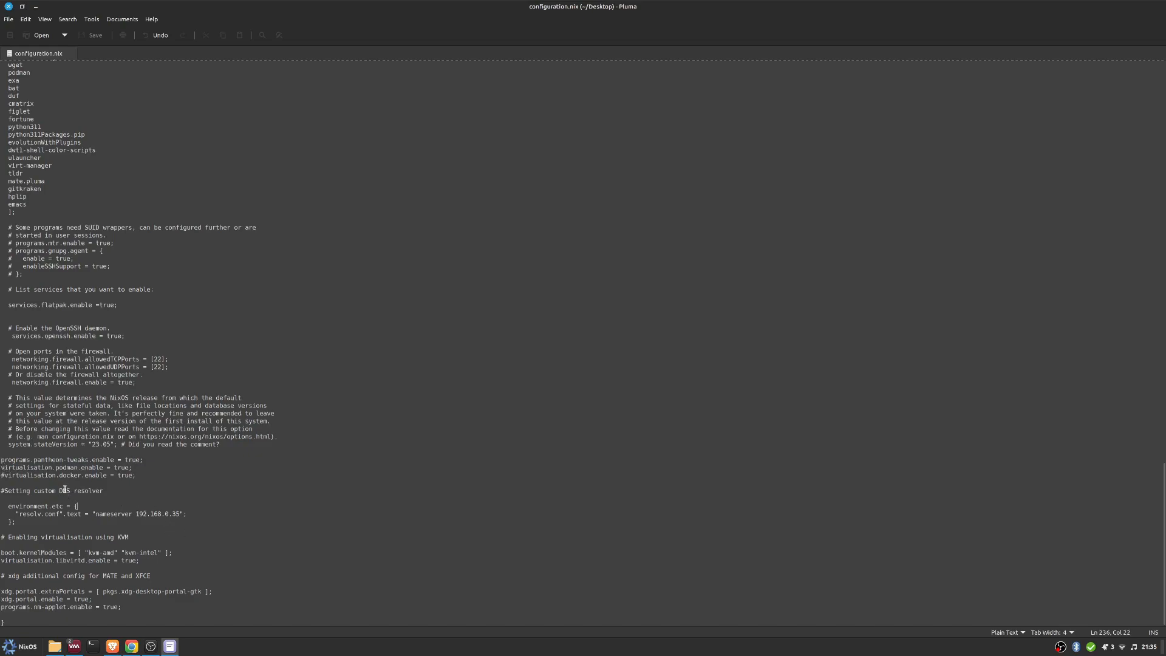
left_click(103, 490)
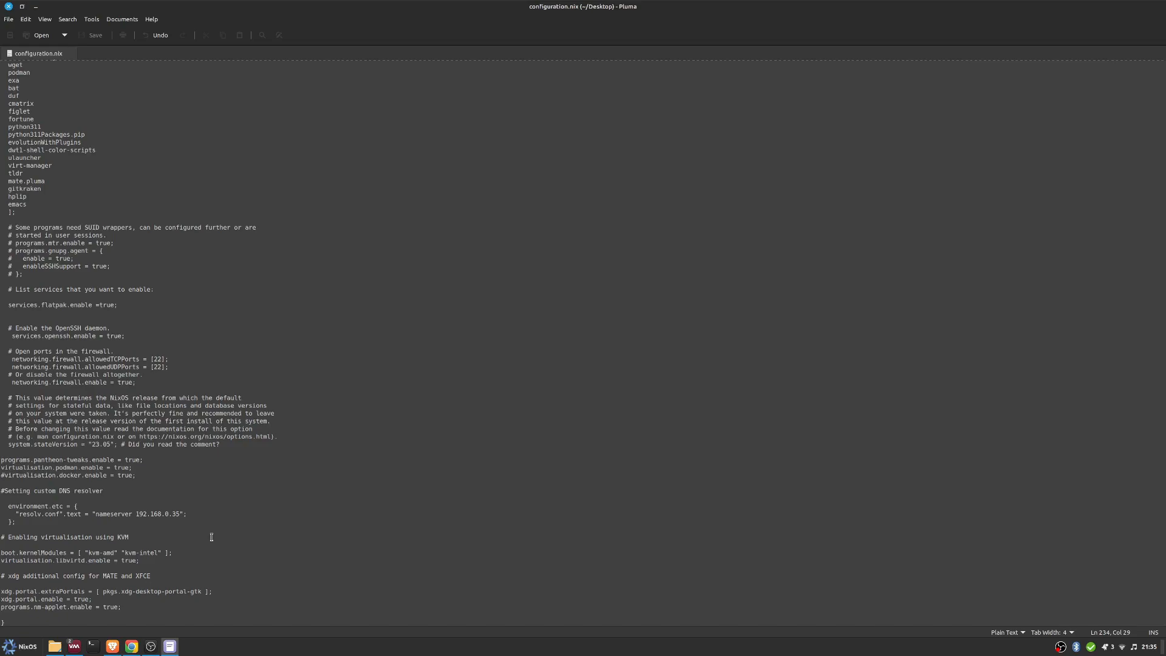
left_click(102, 490)
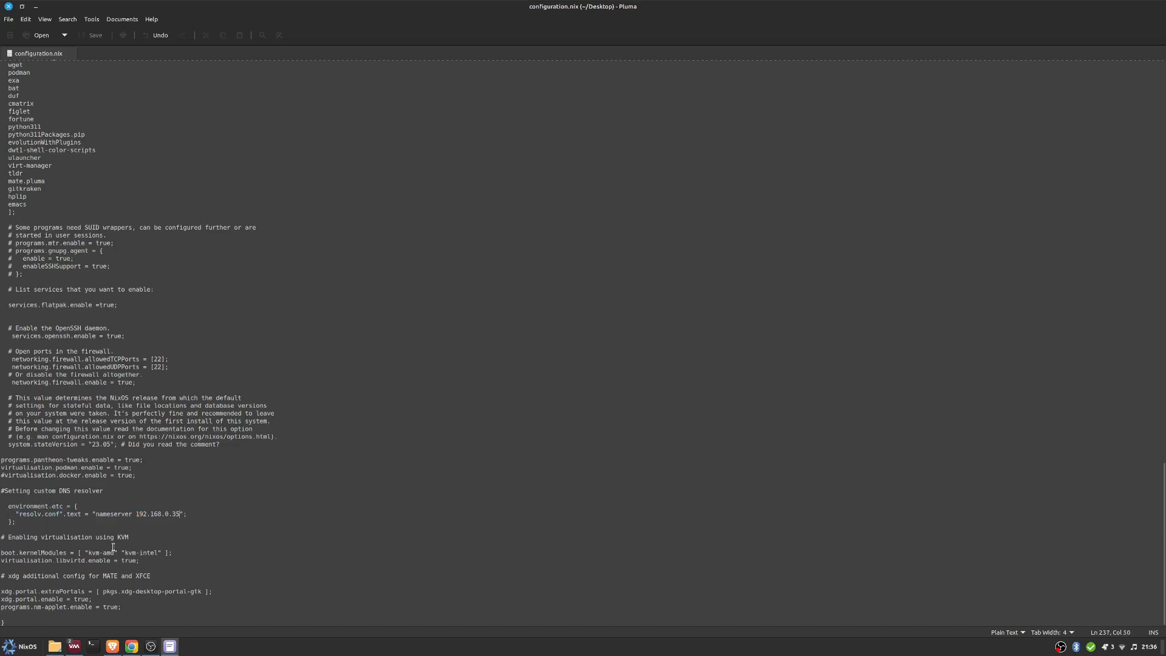
mouse_move(26, 551)
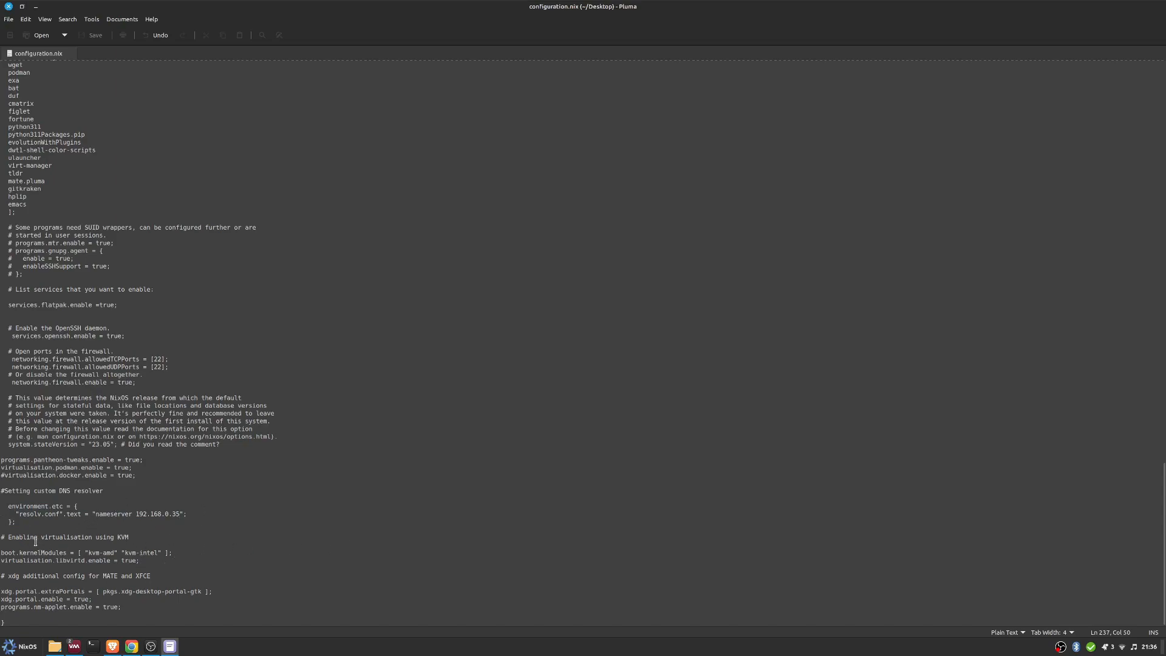
left_click(15, 536)
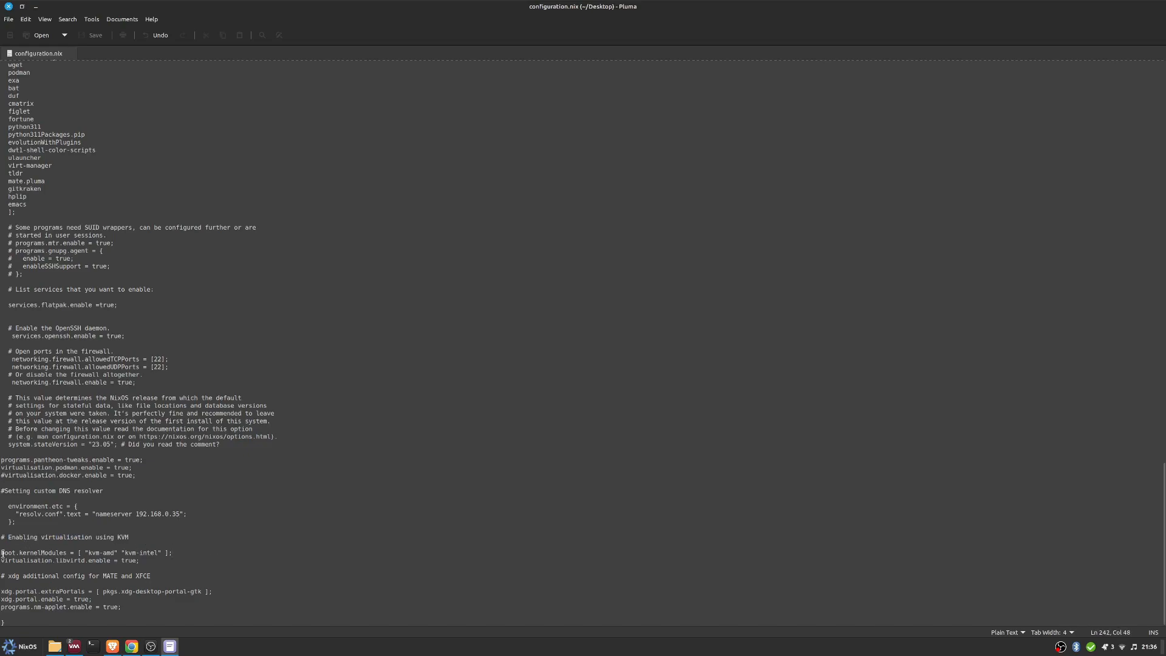
triple_click(86, 553)
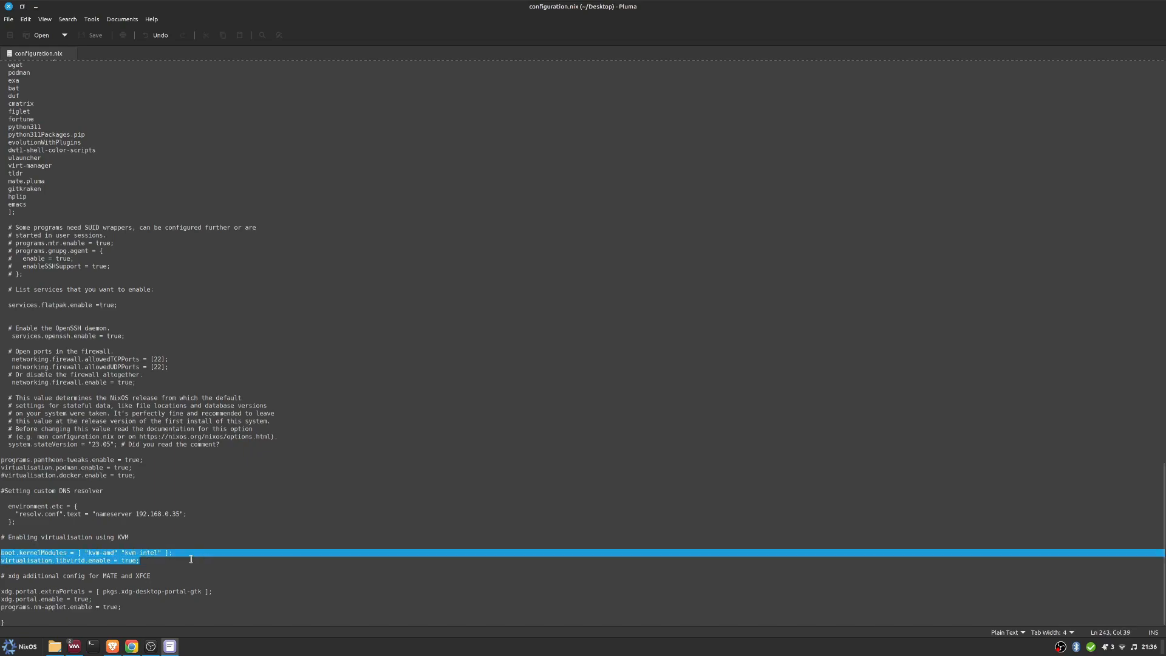
left_click(50, 553)
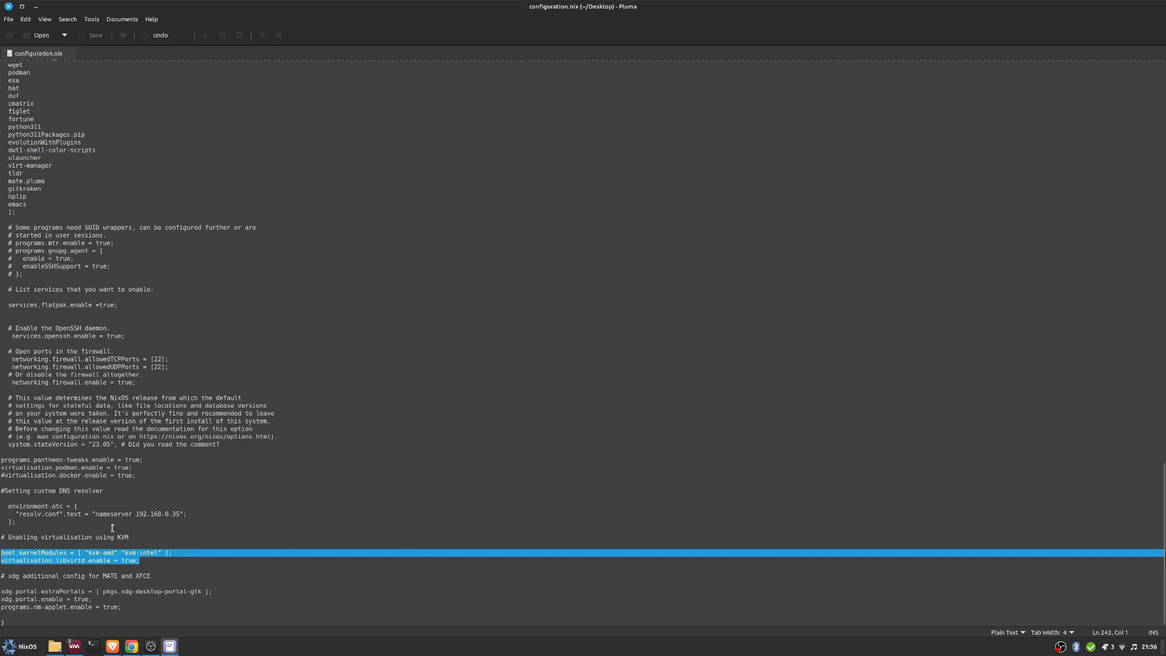
mouse_move(43, 152)
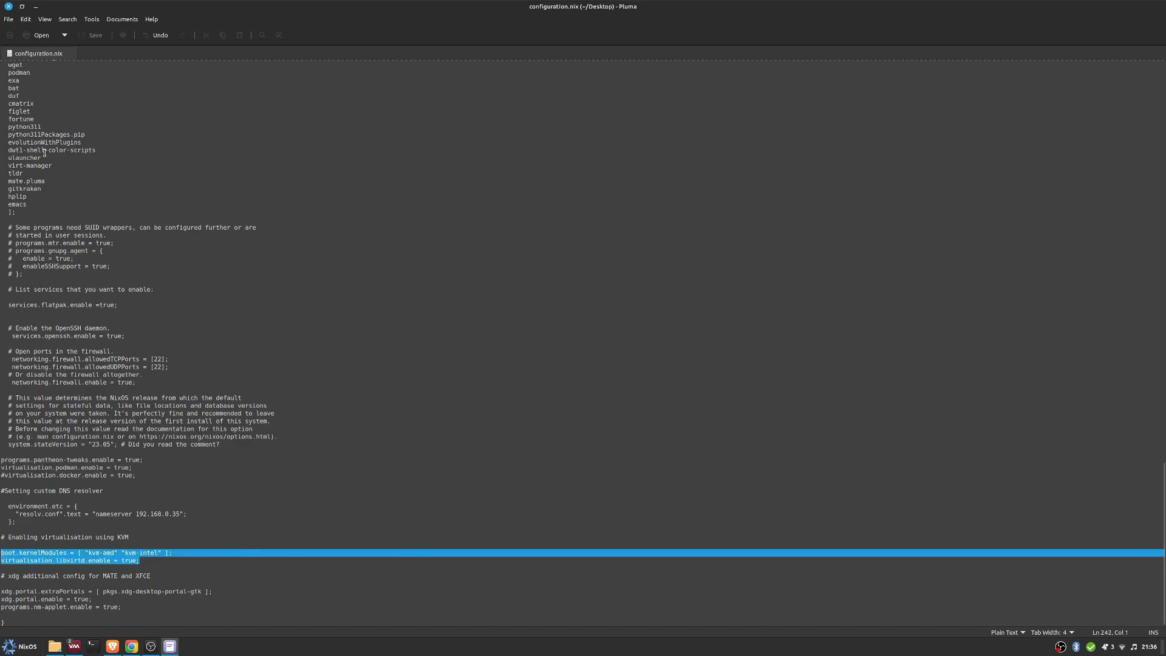
double_click(26, 166)
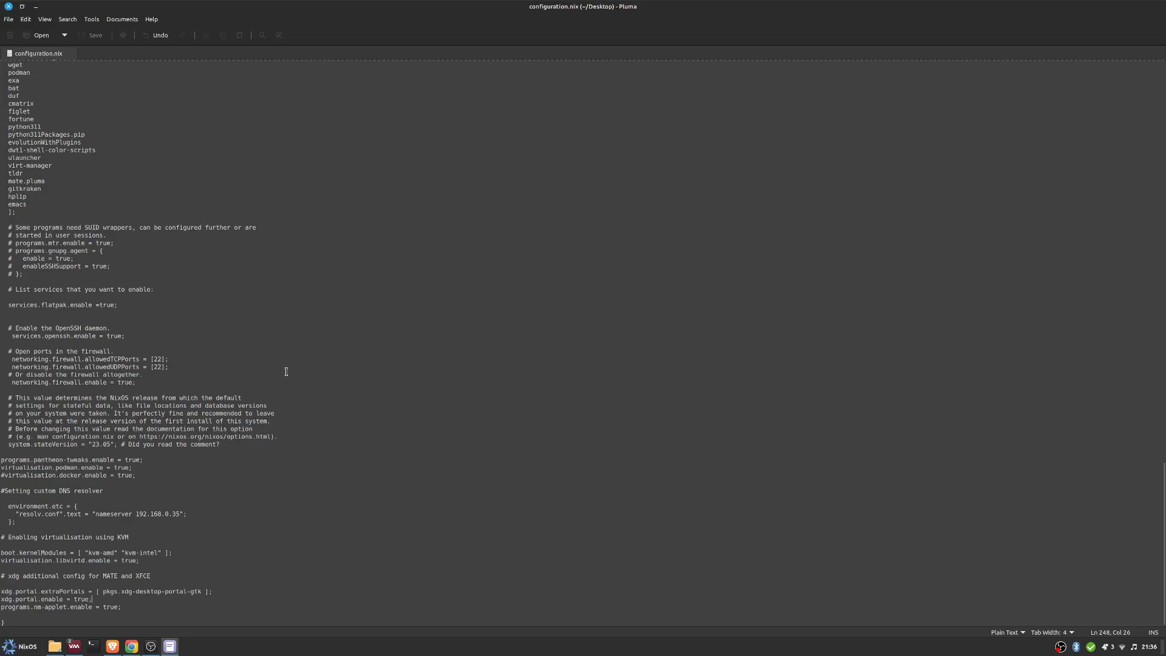
Scroll from the desktop environment section down to the file's end and back to the top
scroll("up", 3)
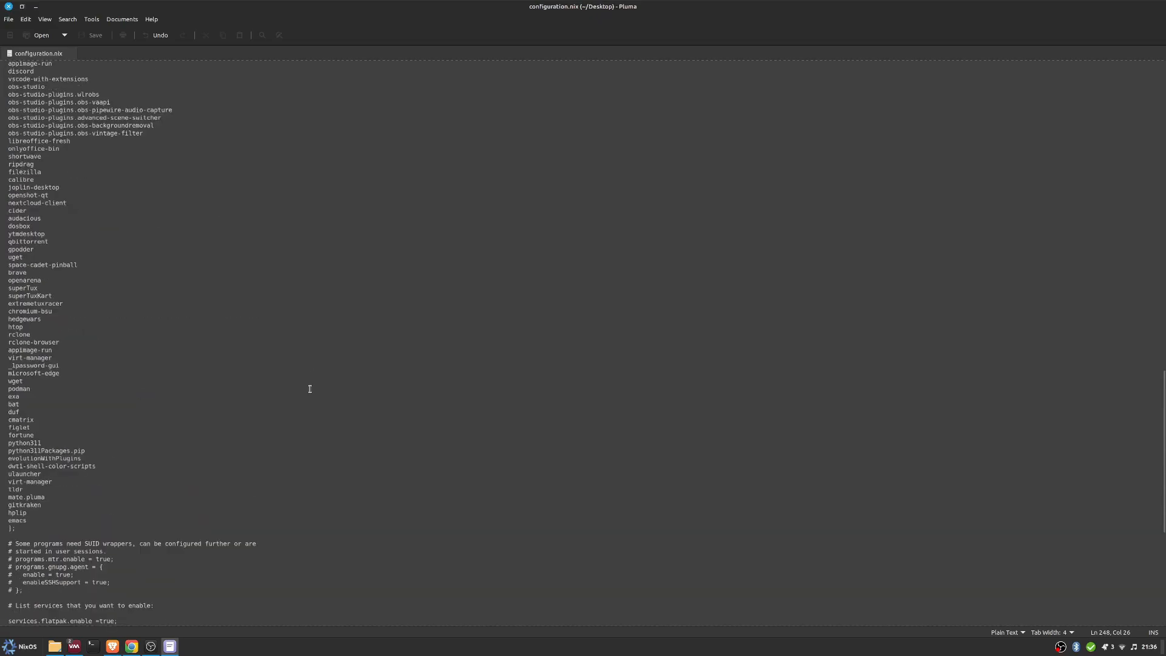
scroll("up", 3)
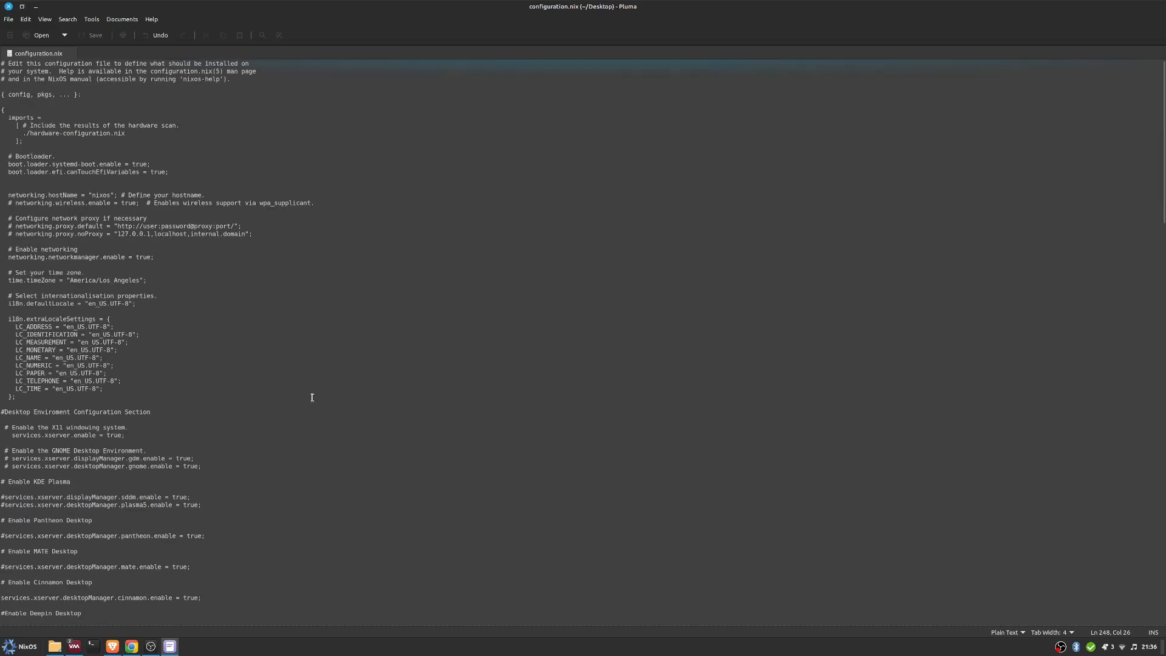
left_click(411, 518)
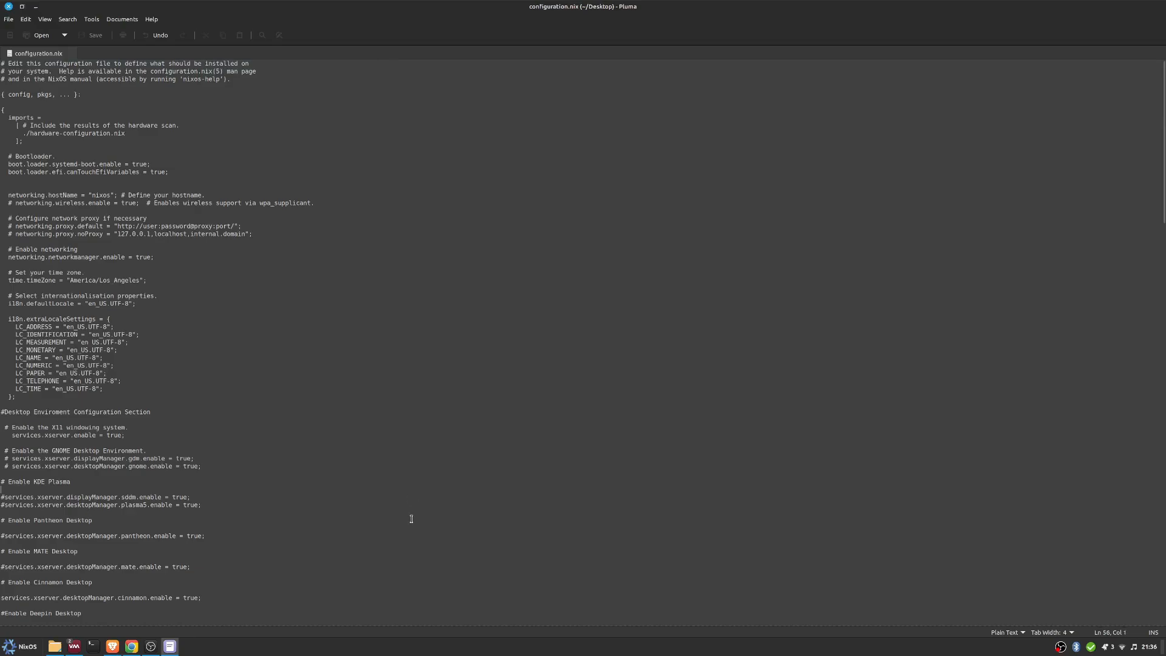
scroll("down", 3)
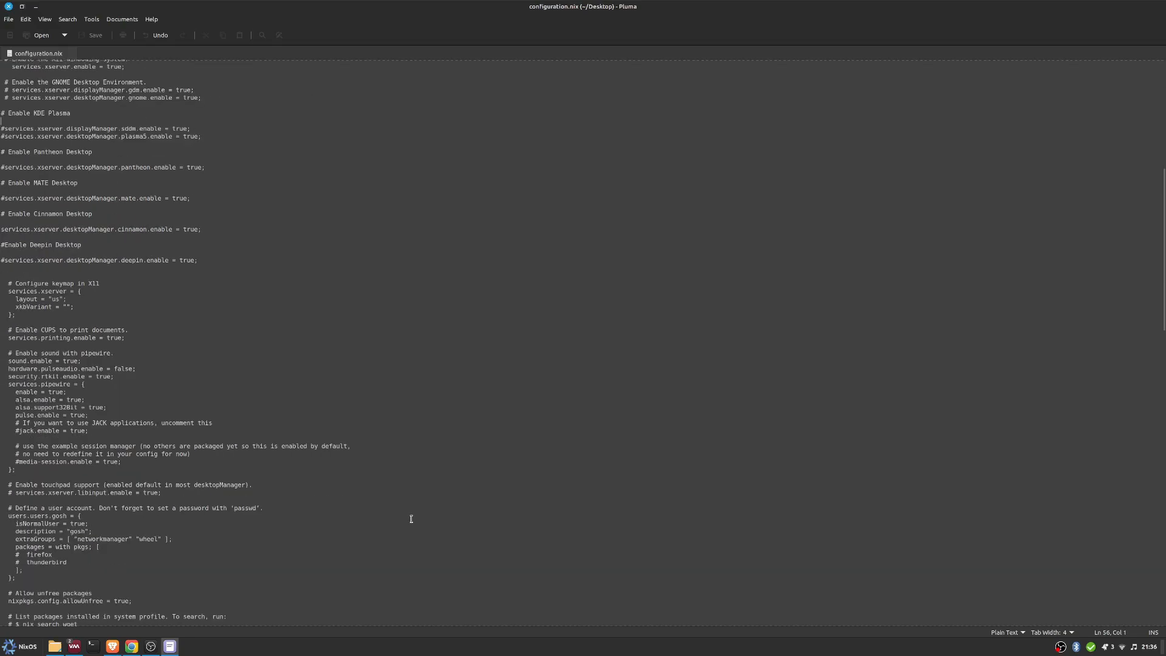
scroll("down", 3)
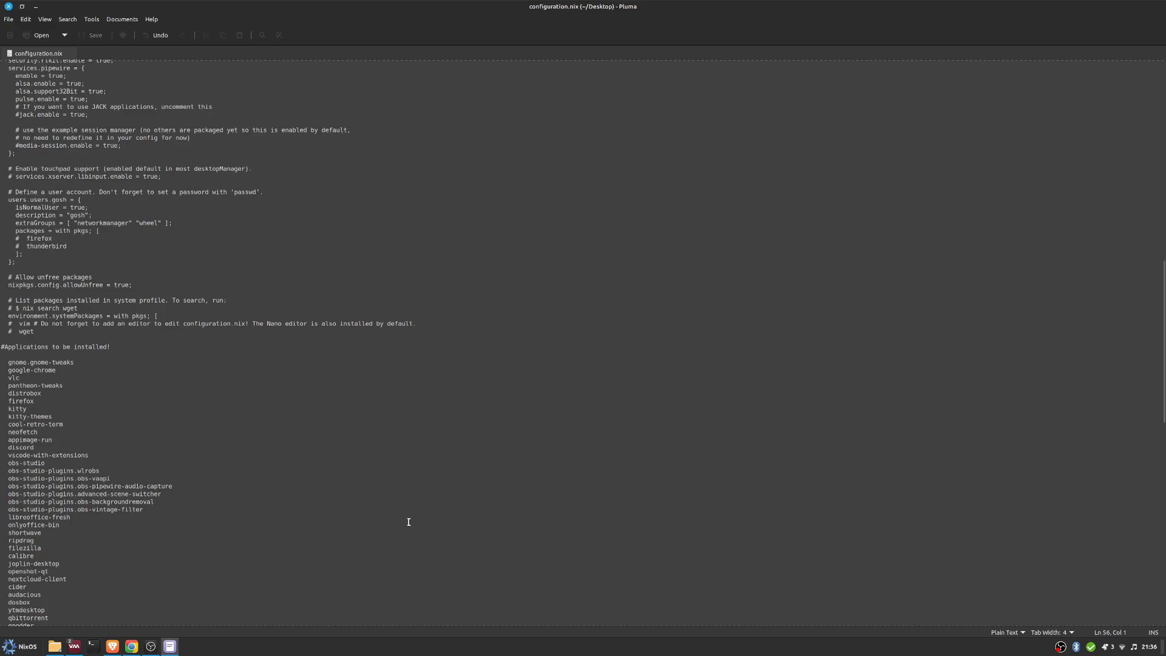
scroll("down", 3)
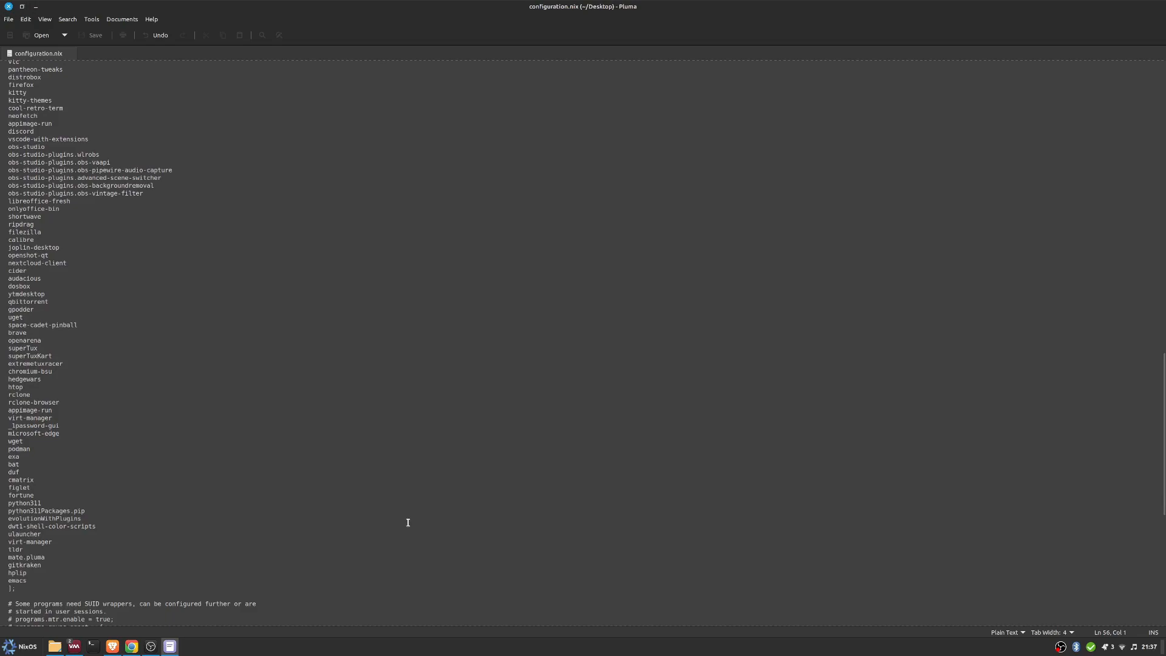
scroll("down", 3)
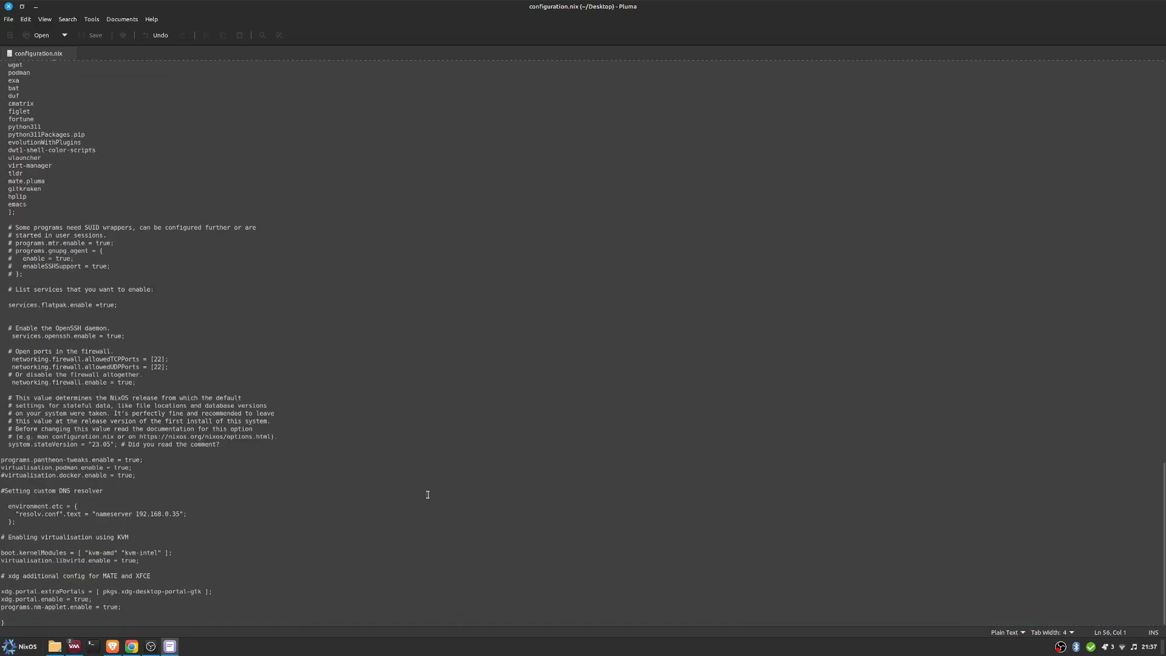
mouse_move(441, 519)
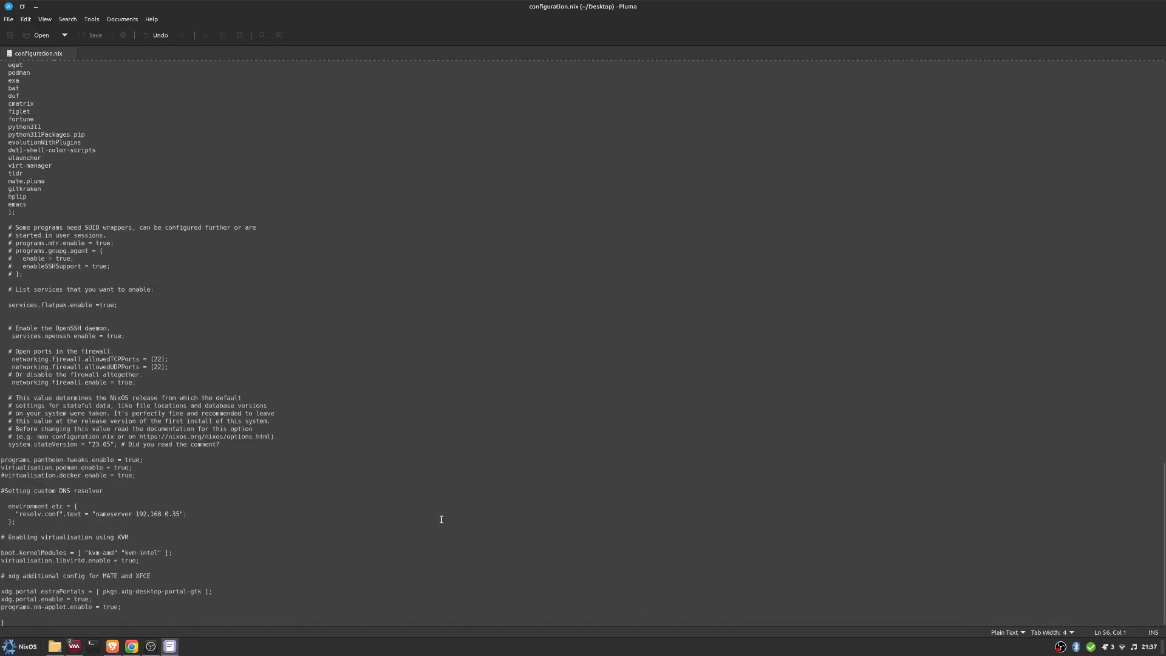
mouse_move(495, 508)
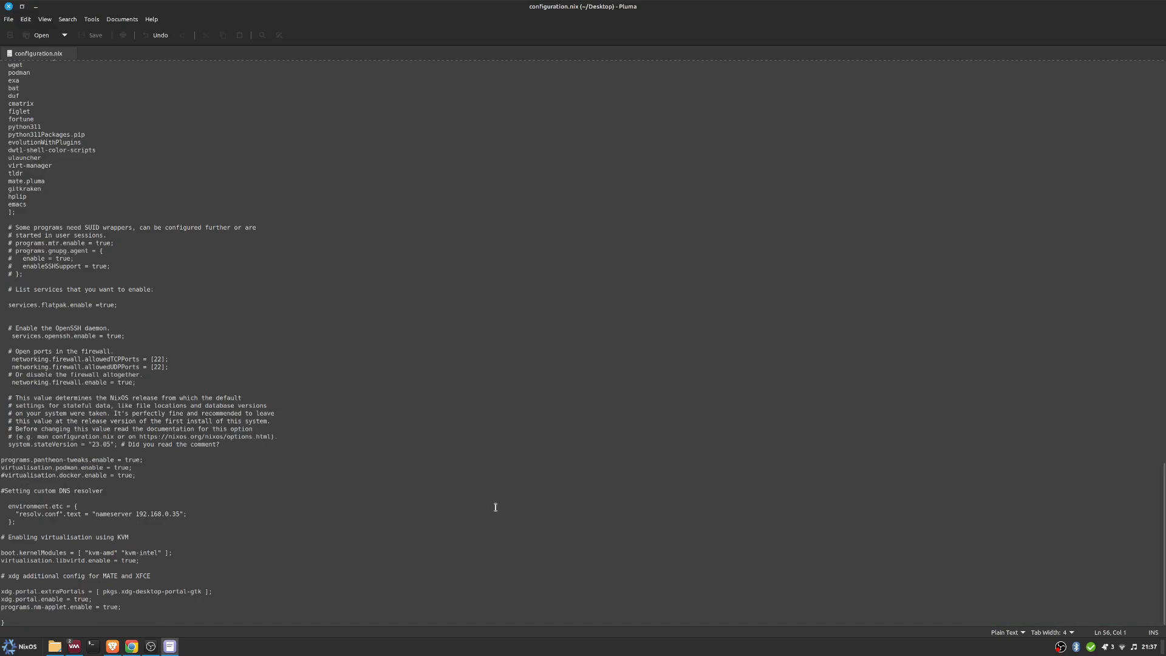
mouse_move(471, 519)
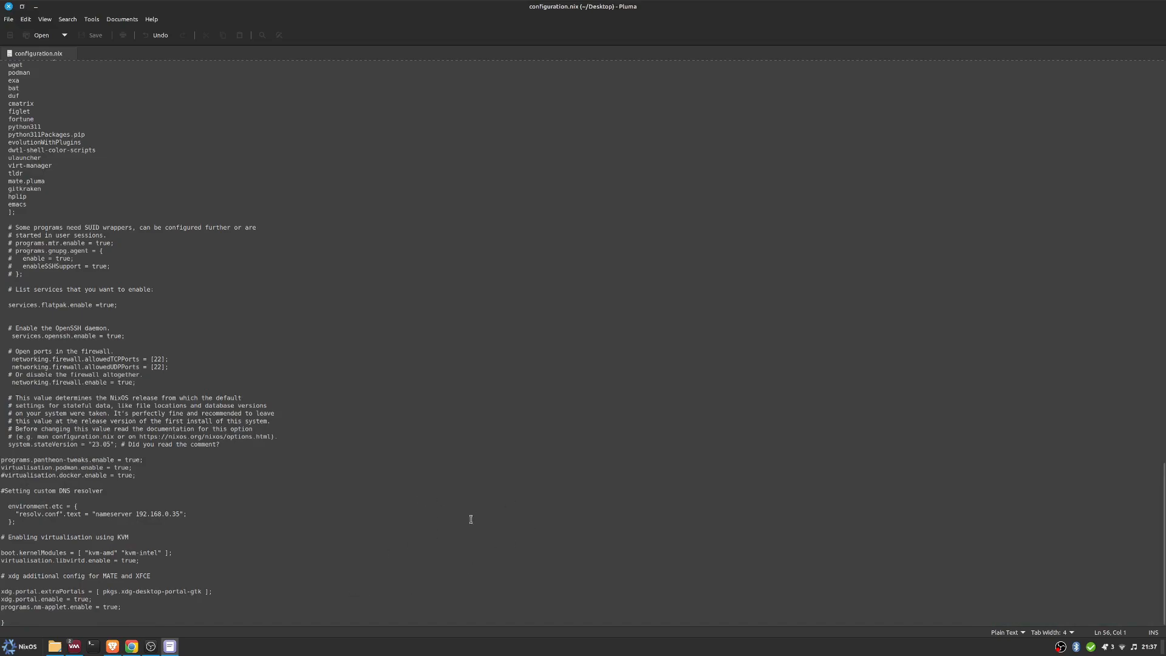
scroll("up", 3)
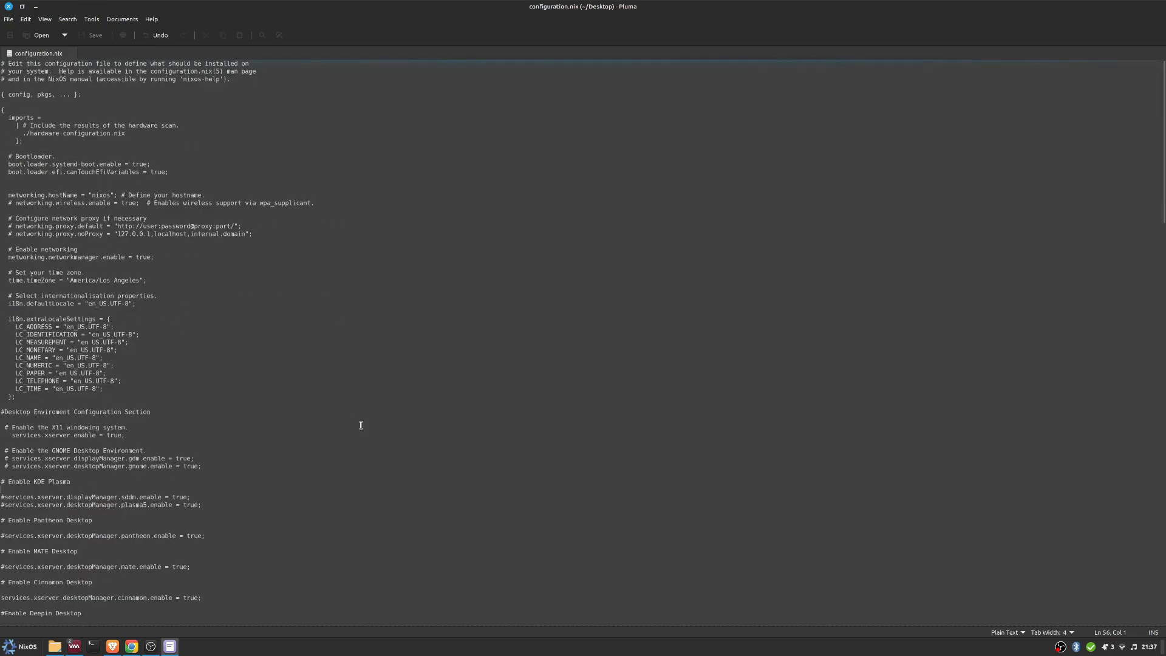